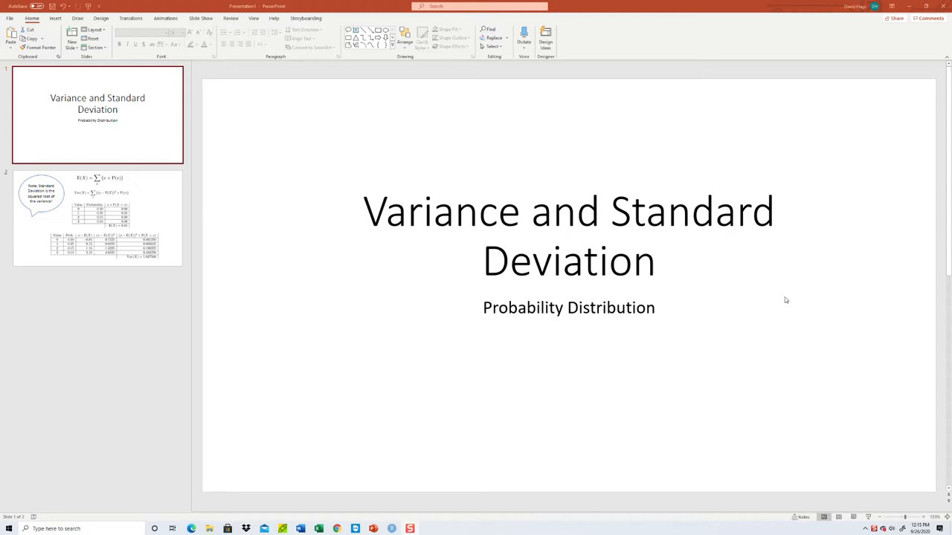
{"action": "mouse_move", "coordinate": [471, 258]}
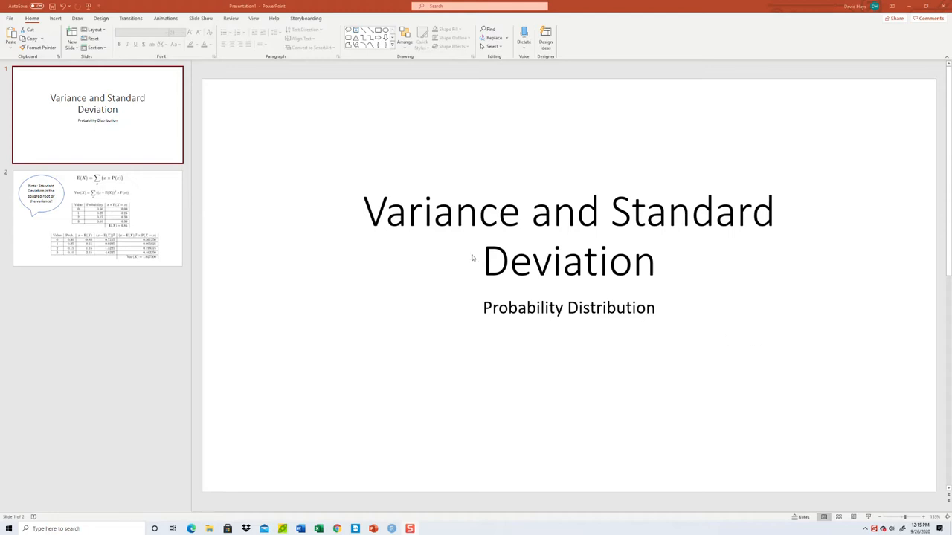
On the formulas slide, change 'squared root' to 'square root', then return to RStudio.
{"action": "left_click", "coordinate": [96, 217]}
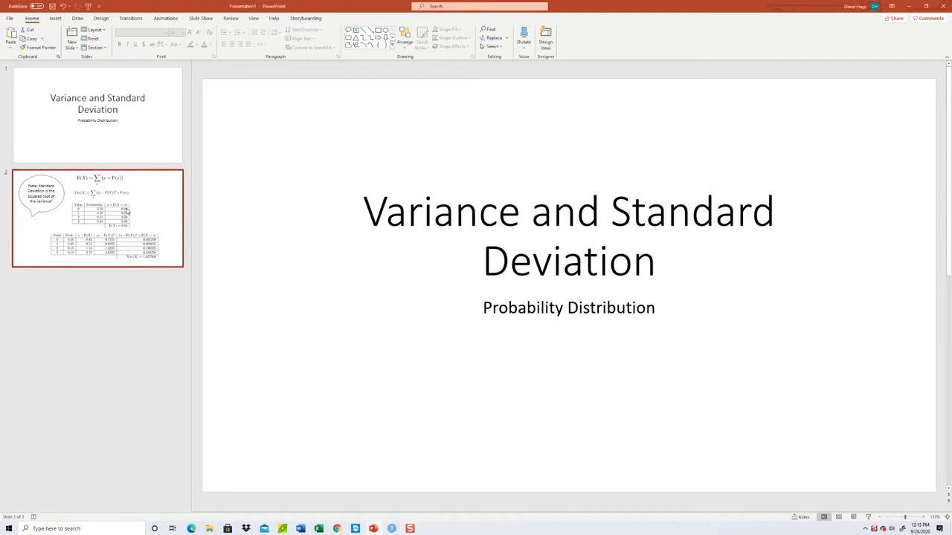
{"action": "left_click", "coordinate": [97, 217]}
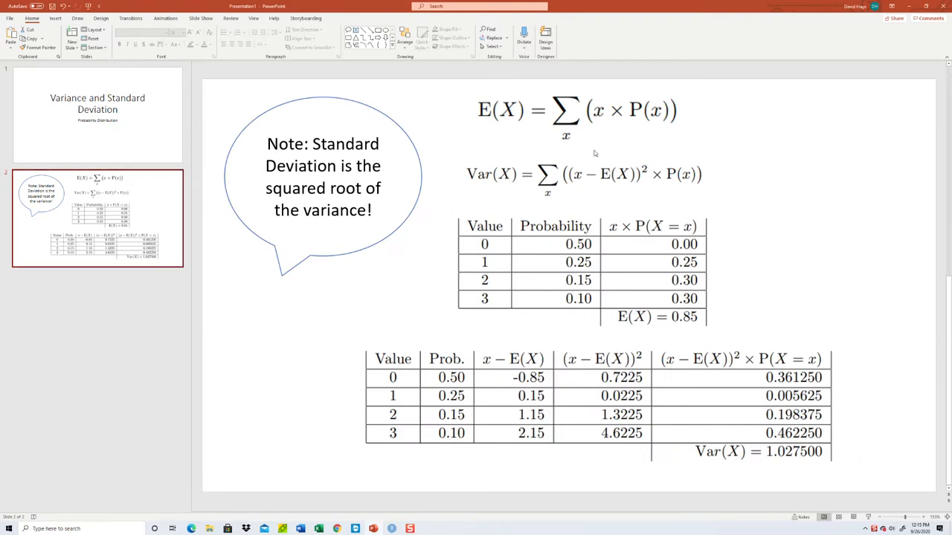
{"action": "mouse_move", "coordinate": [508, 113]}
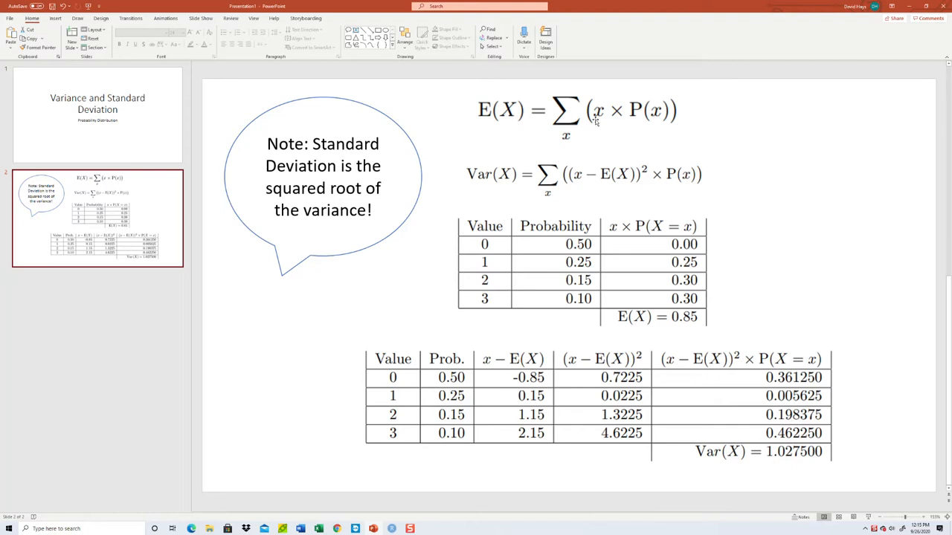
{"action": "mouse_move", "coordinate": [674, 123]}
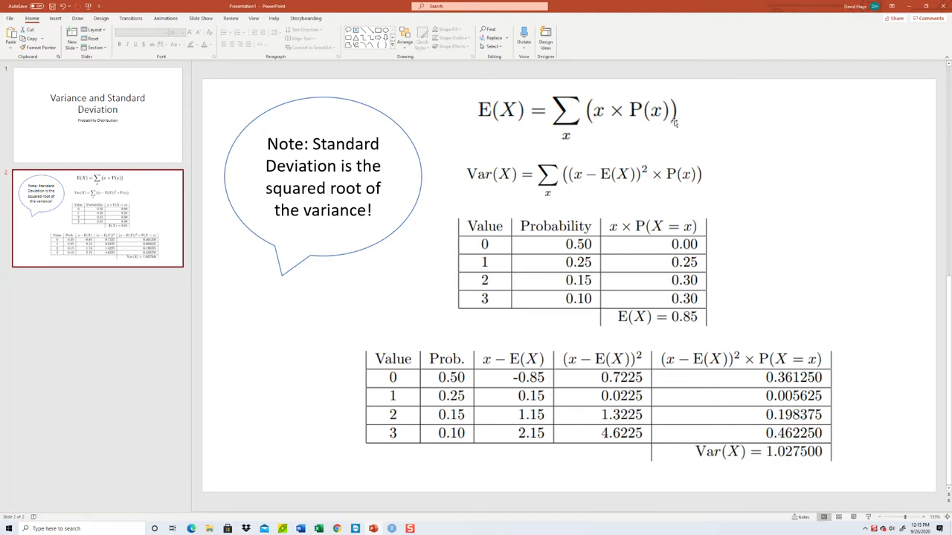
{"action": "mouse_move", "coordinate": [561, 188]}
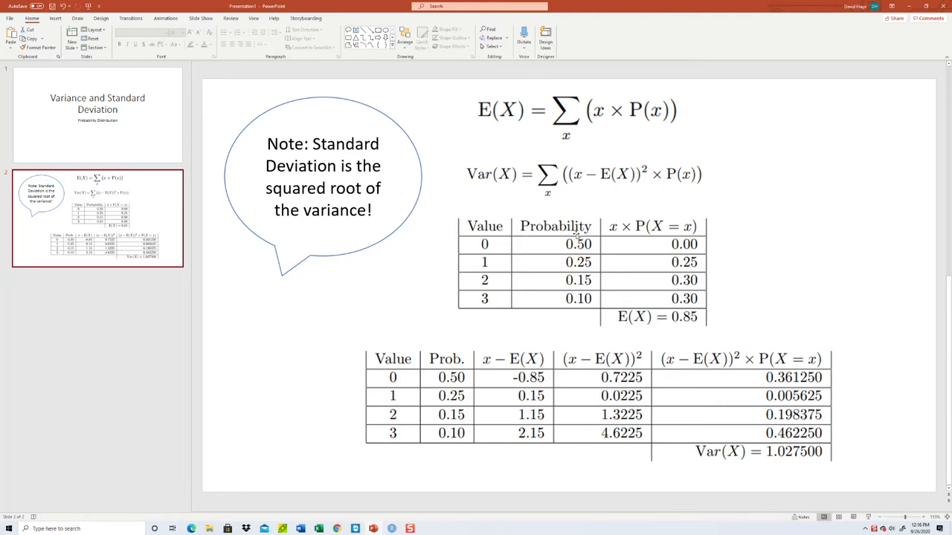
{"action": "mouse_move", "coordinate": [539, 415]}
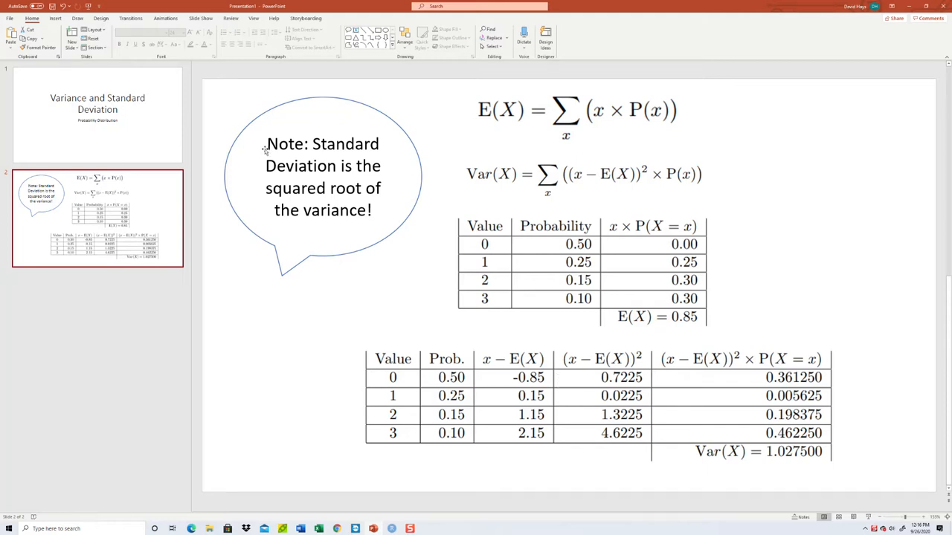
{"action": "mouse_move", "coordinate": [334, 196]}
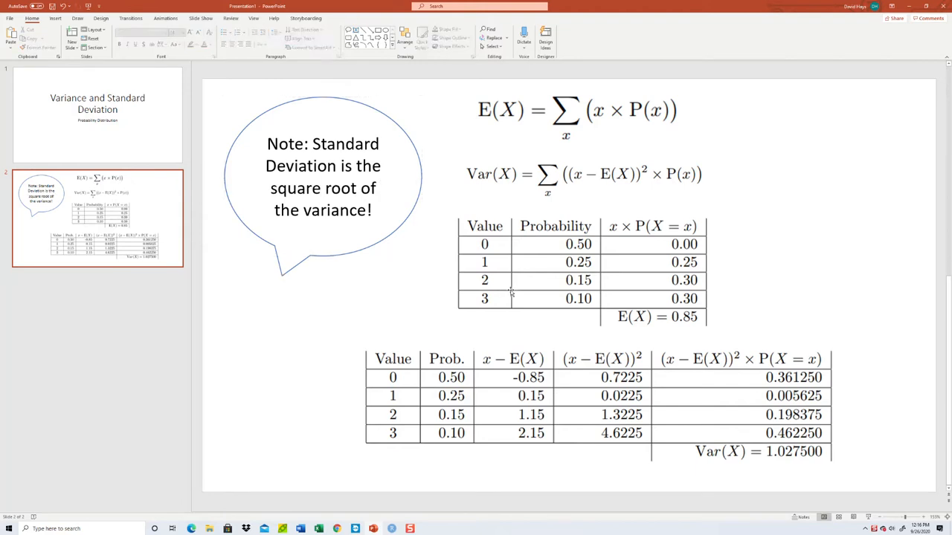
{"action": "mouse_move", "coordinate": [545, 257]}
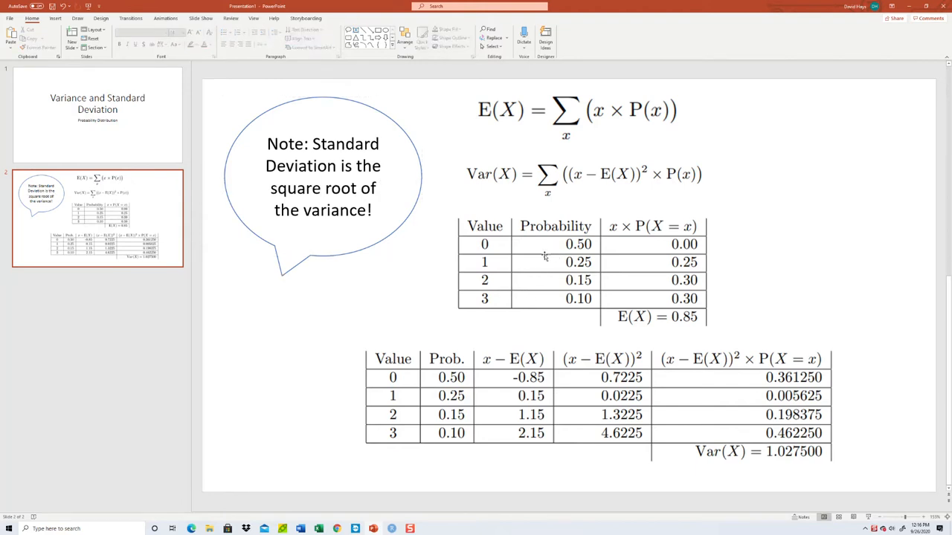
{"action": "mouse_move", "coordinate": [550, 272]}
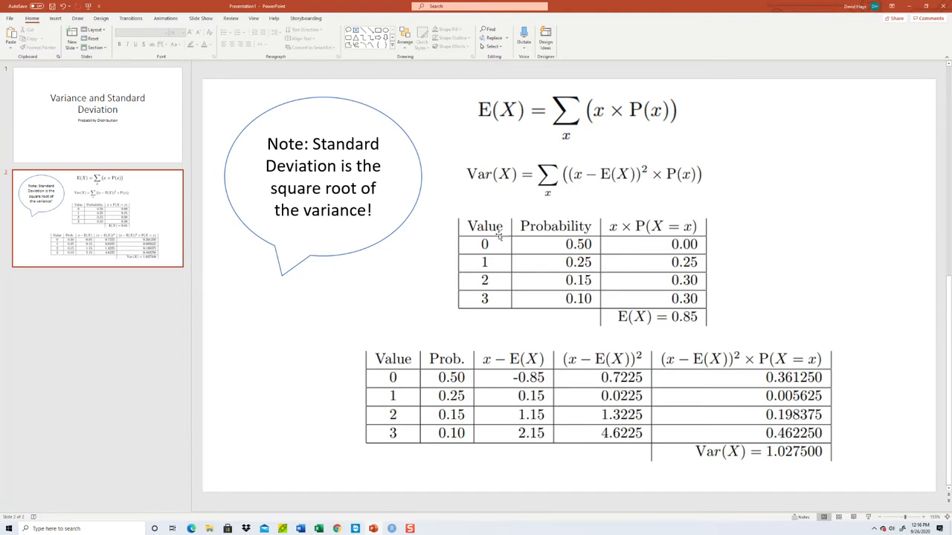
{"action": "key", "text": "alt+tab"}
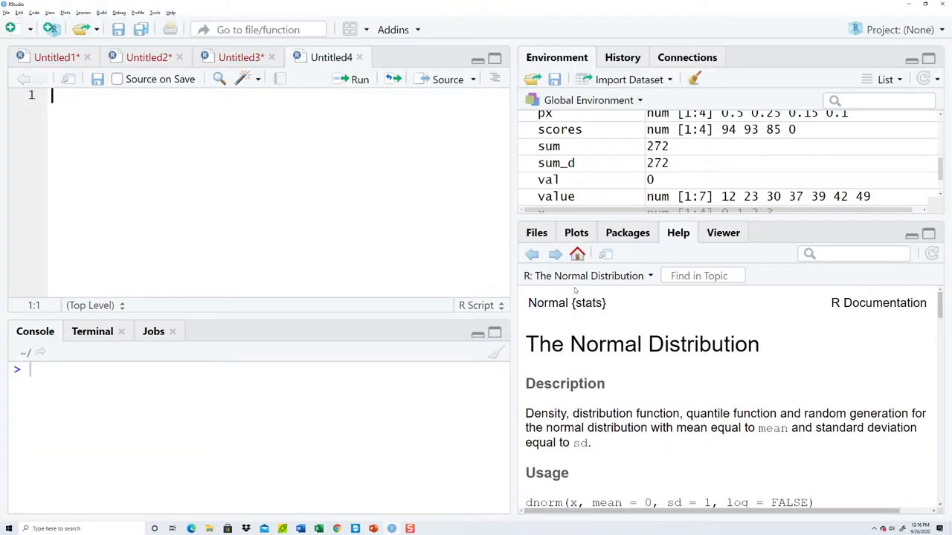
Type x <- c(0, 1, 2, 3) and px <- c(0.50, 0.25, 0.15, 0.10).
{"action": "type", "text": "x <- c(0, 1, 2, 3"}
{"action": "type", "text": "p"}
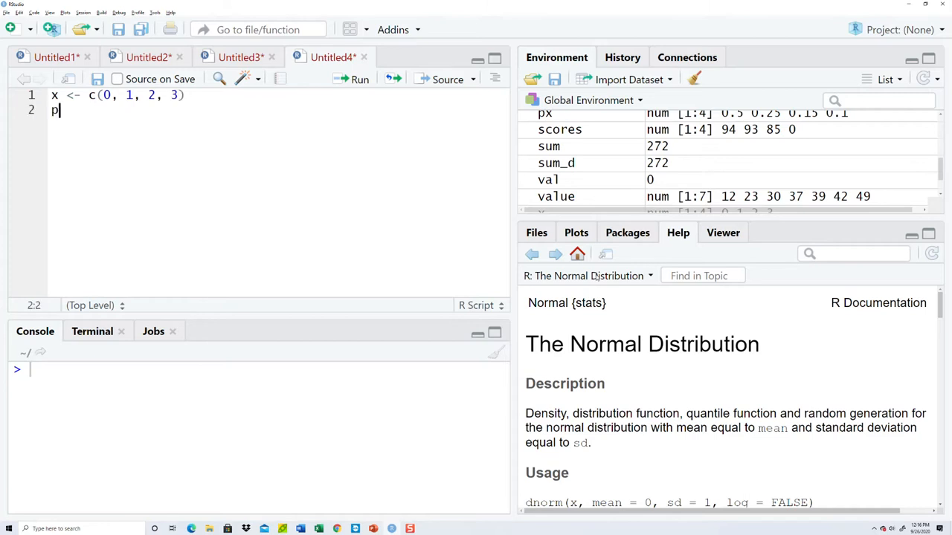
{"action": "type", "text": "x <- c(0.50, 0.25, 0.15"}
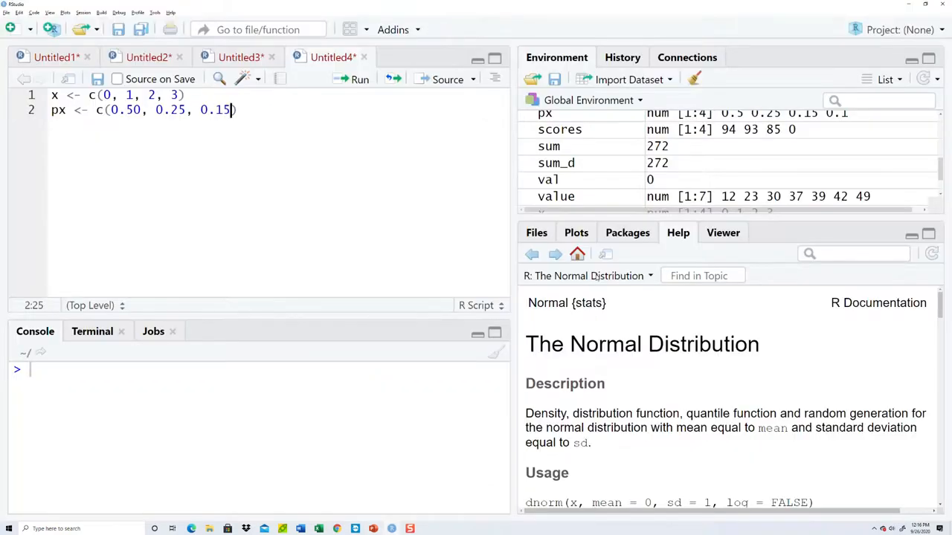
{"action": "type", "text": ", 0.10"}
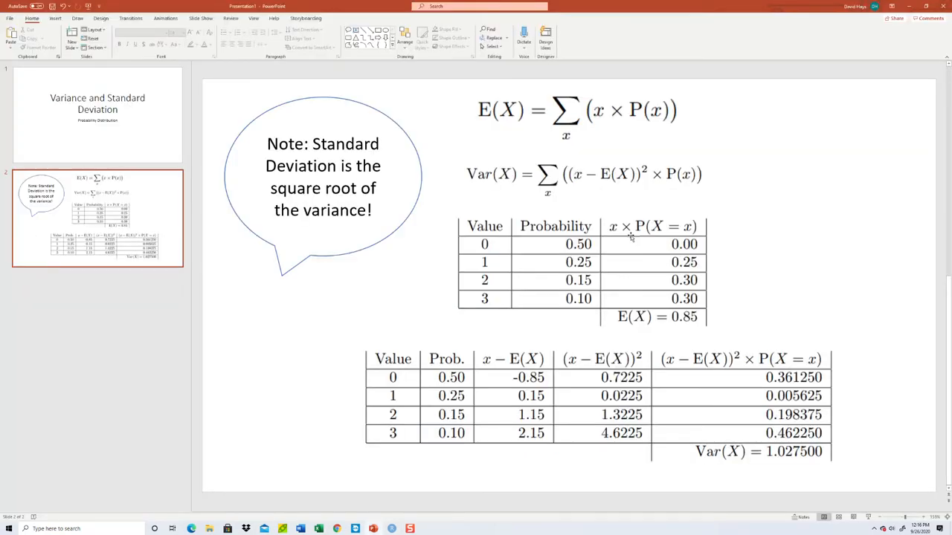
{"action": "mouse_move", "coordinate": [677, 297]}
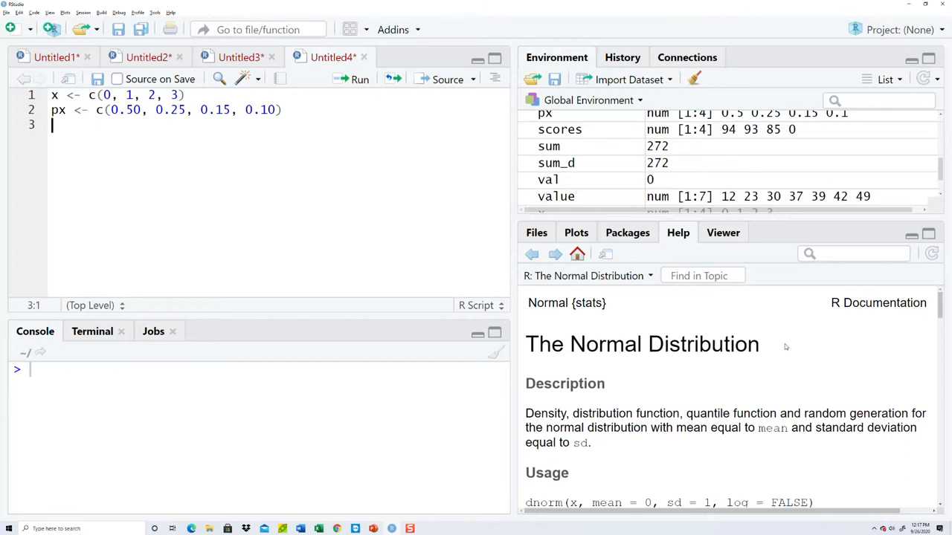
Add prod = x * px with print(prod) and run the script, printing 0.00 0.25 0.30 0.30.
{"action": "type", "text": "prod <-"}
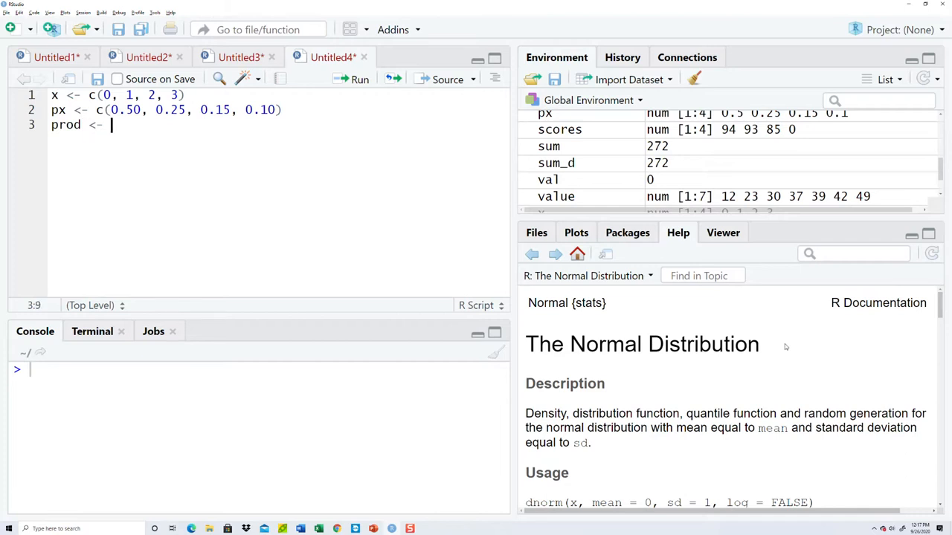
{"action": "type", "text": "="}
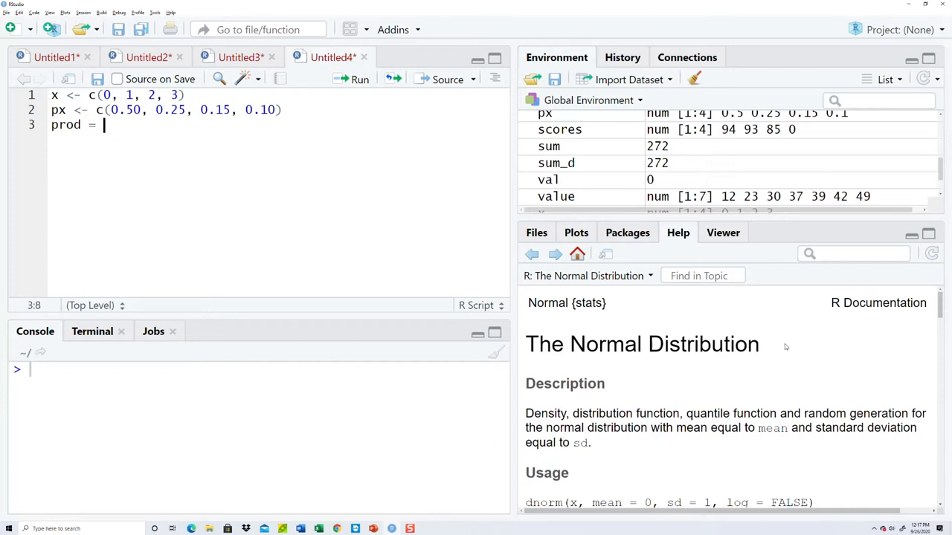
{"action": "type", "text": "x * px"}
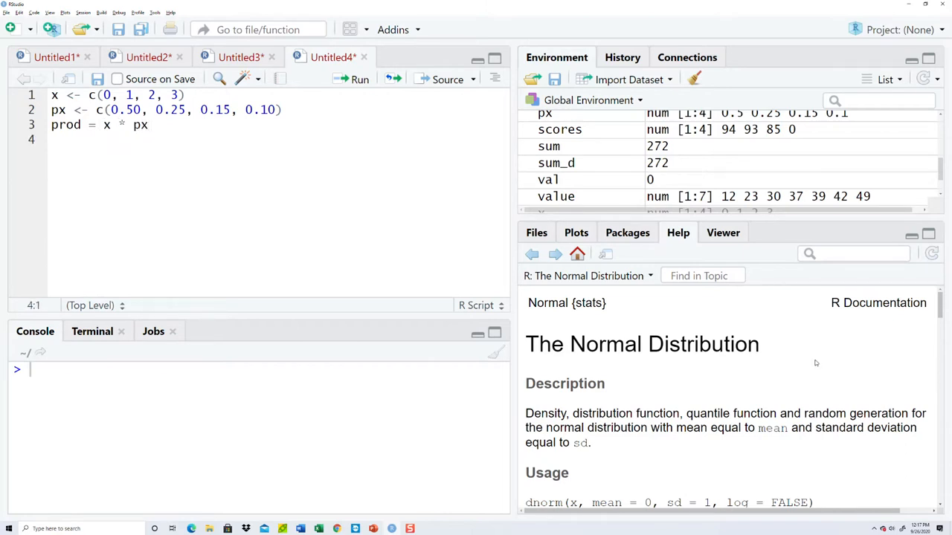
{"action": "mouse_move", "coordinate": [558, 327]}
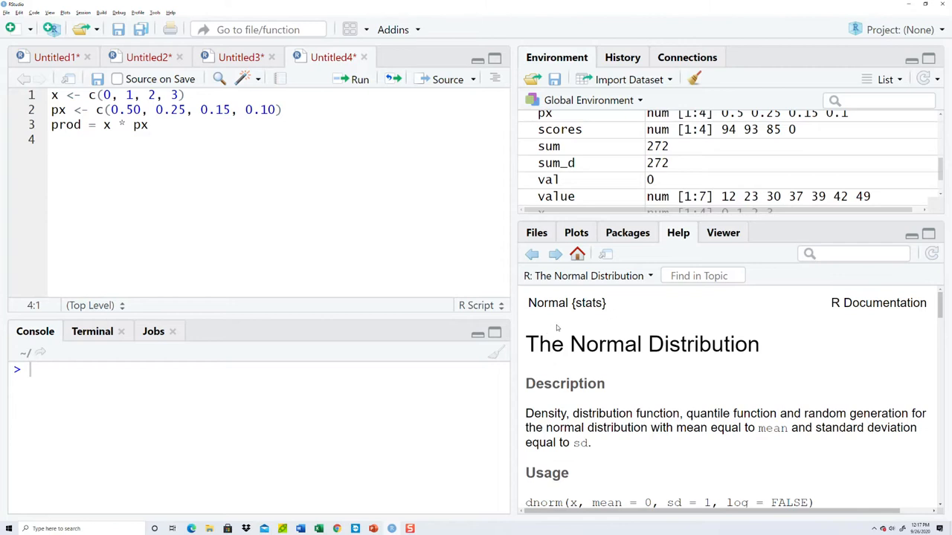
{"action": "type", "text": "print(prod"}
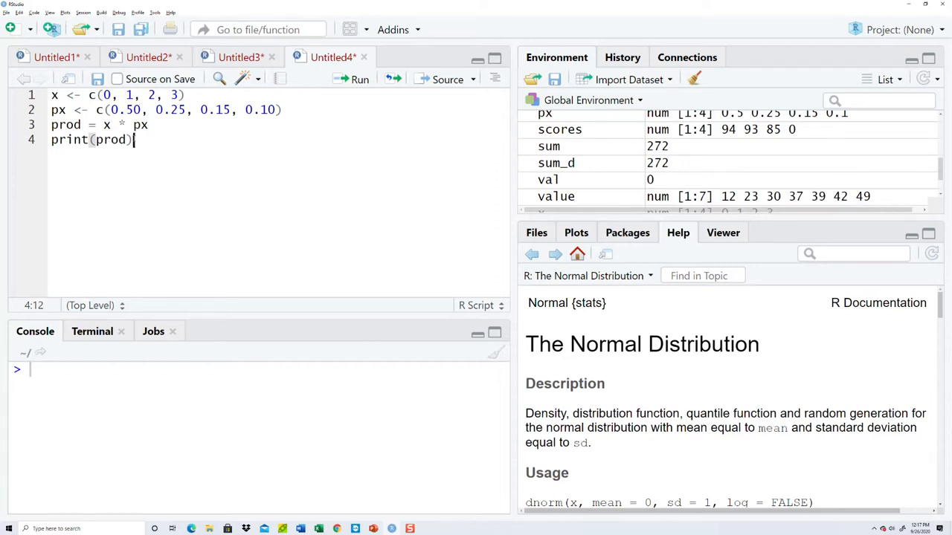
{"action": "key", "text": "ctrl+a"}
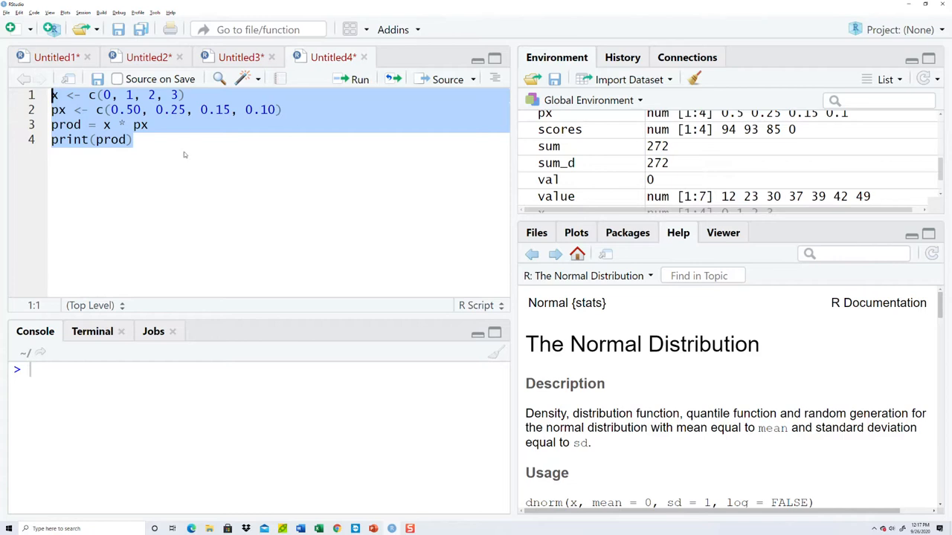
{"action": "left_click", "coordinate": [359, 80]}
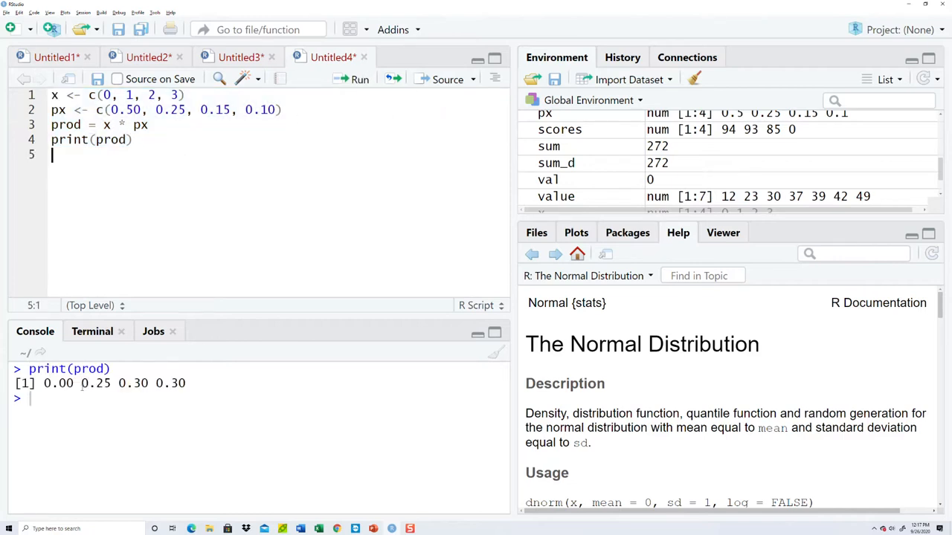
{"action": "mouse_move", "coordinate": [174, 393]}
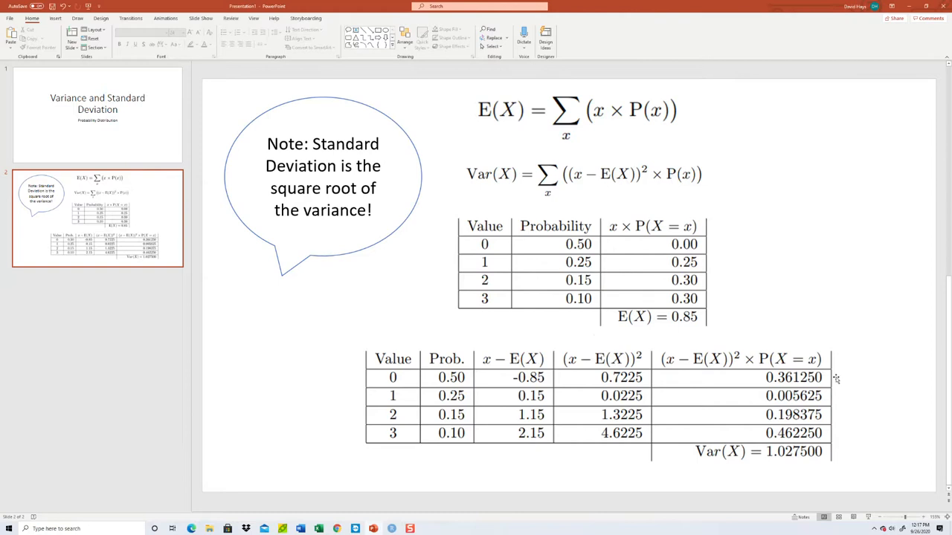
{"action": "mouse_move", "coordinate": [718, 406]}
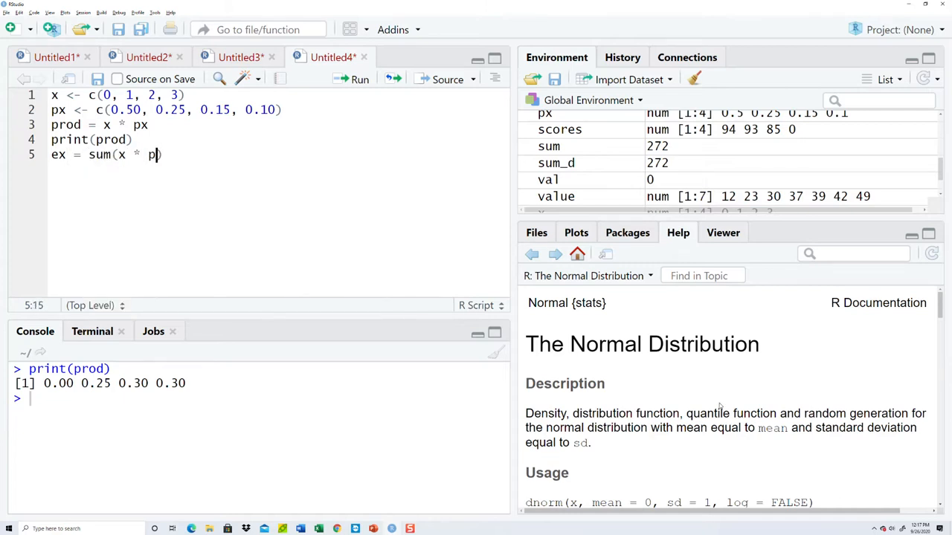
Add ex = sum(x * px) and print(ex), then run it, which reports ex not found.
{"action": "type", "text": "x"}
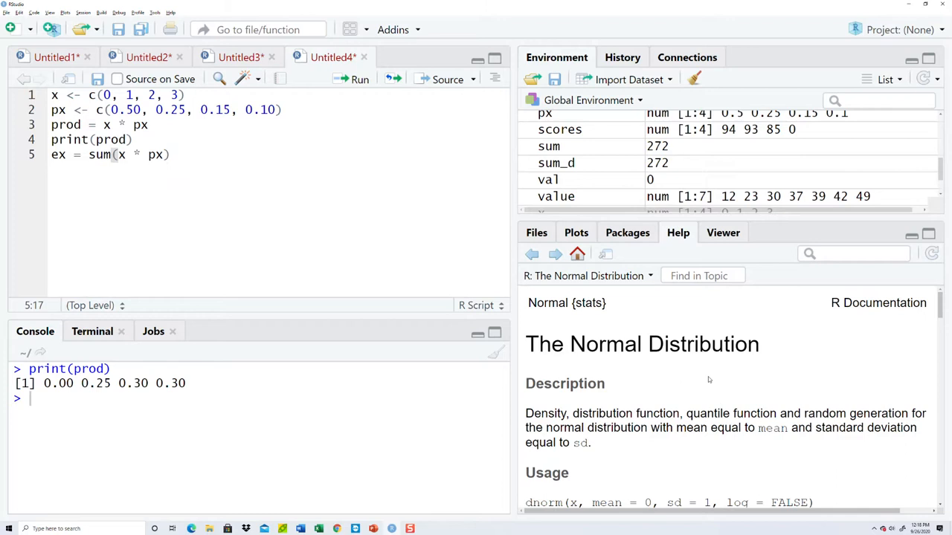
{"action": "type", "text": "print"}
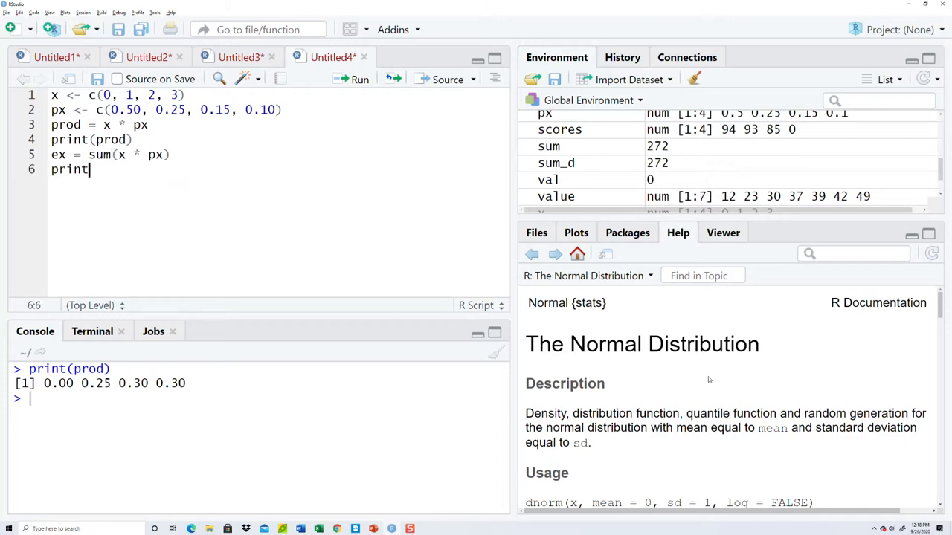
{"action": "type", "text": "(ex)"}
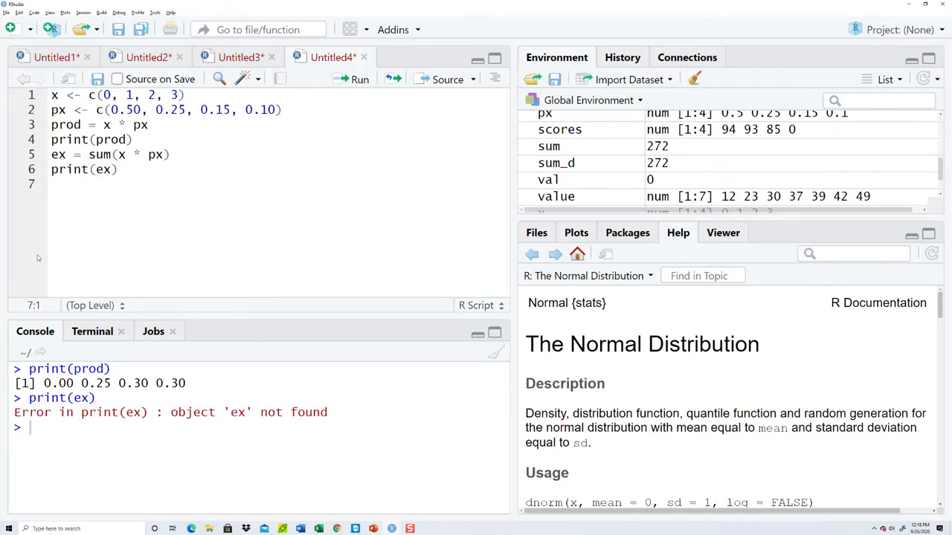
{"action": "key", "text": "ctrl+a"}
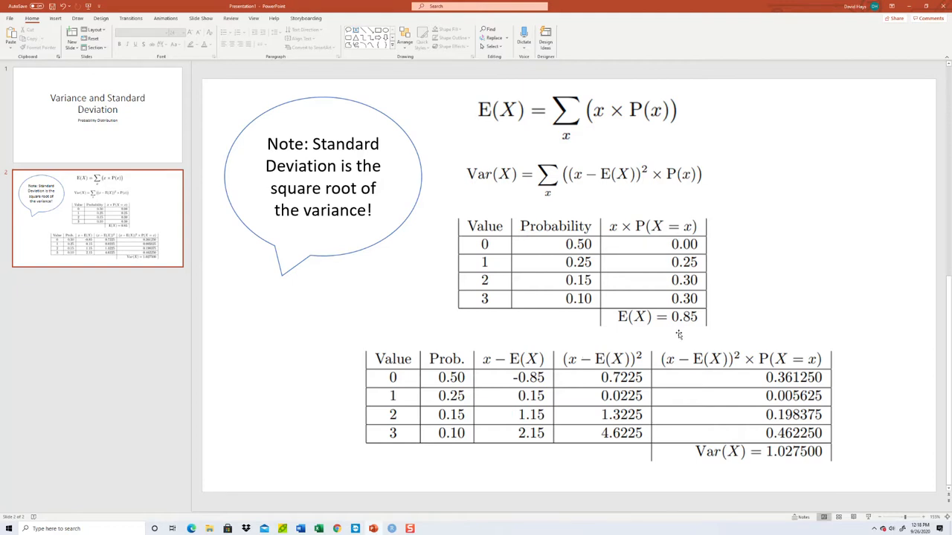
{"action": "mouse_move", "coordinate": [613, 362]}
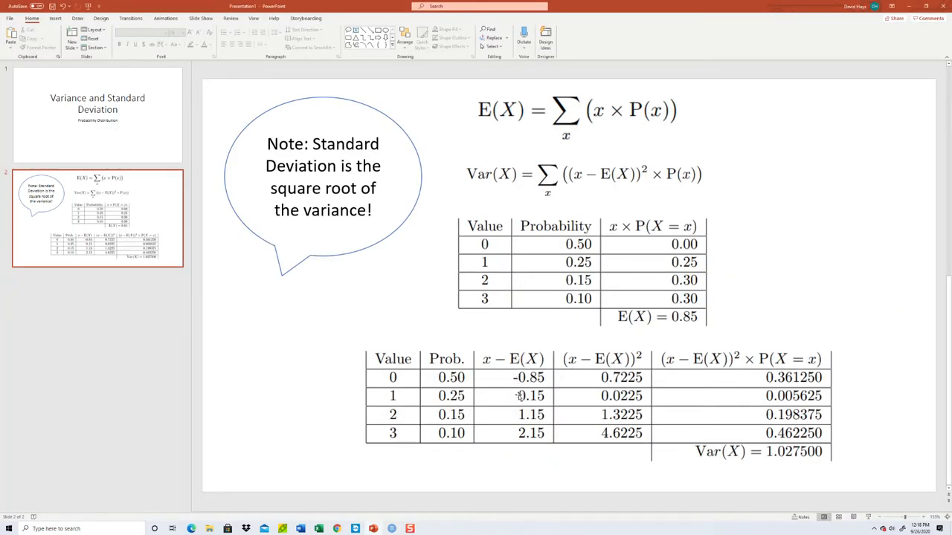
{"action": "mouse_move", "coordinate": [502, 395]}
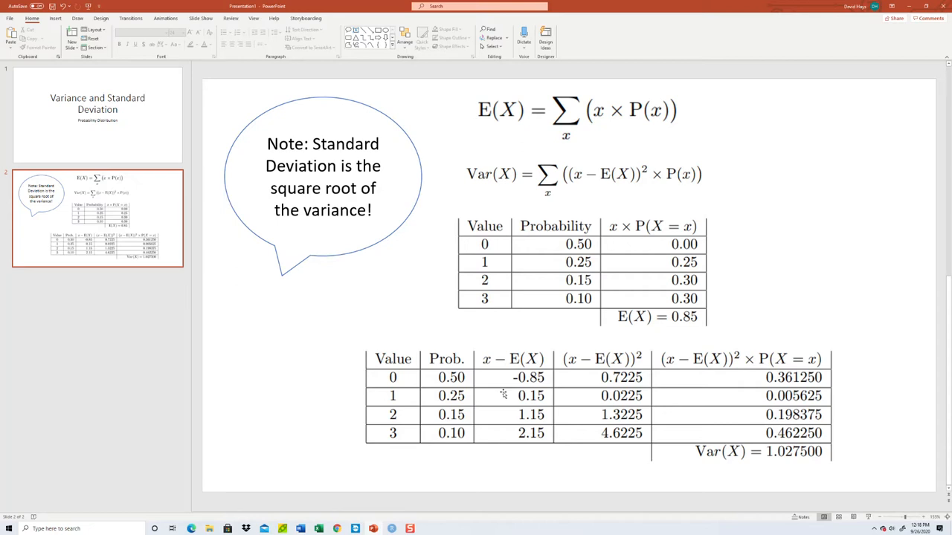
{"action": "mouse_move", "coordinate": [492, 413]}
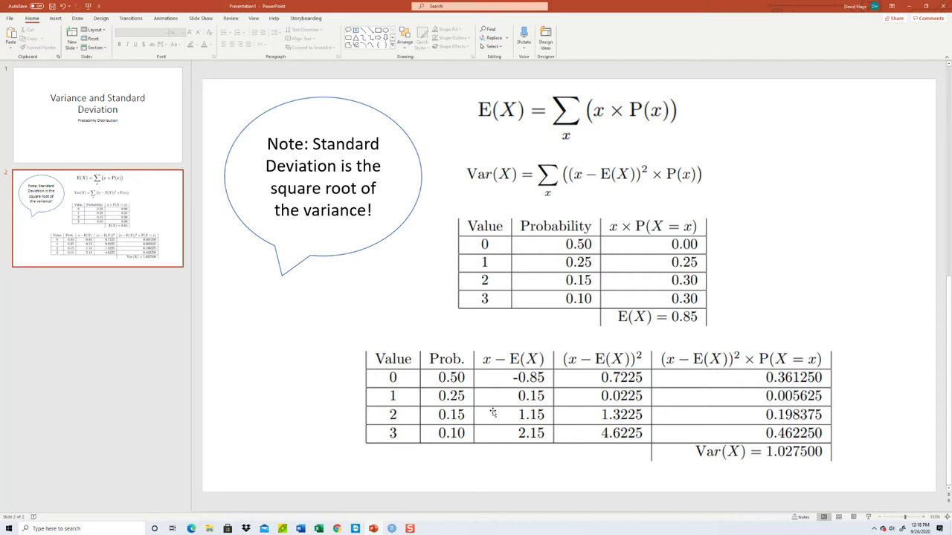
{"action": "mouse_move", "coordinate": [408, 397]}
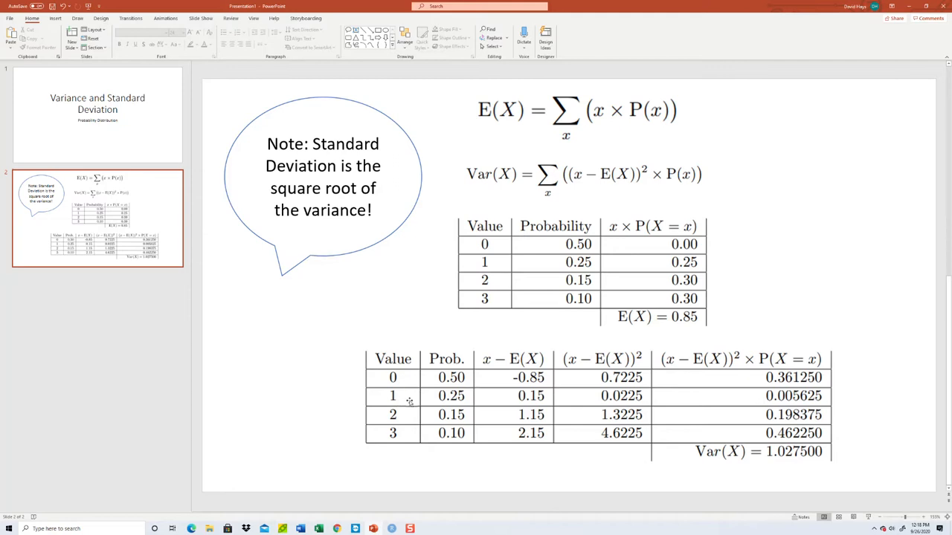
{"action": "mouse_move", "coordinate": [458, 370]}
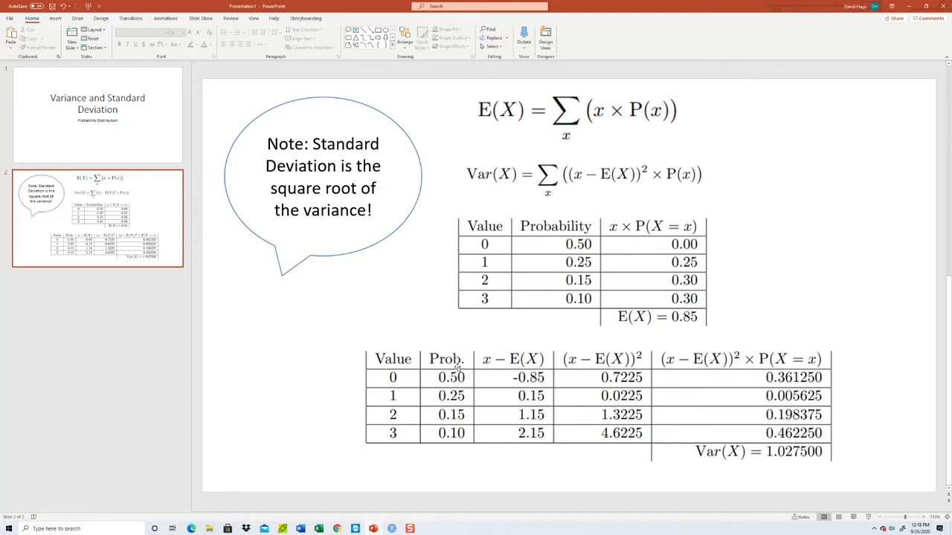
{"action": "mouse_move", "coordinate": [534, 364]}
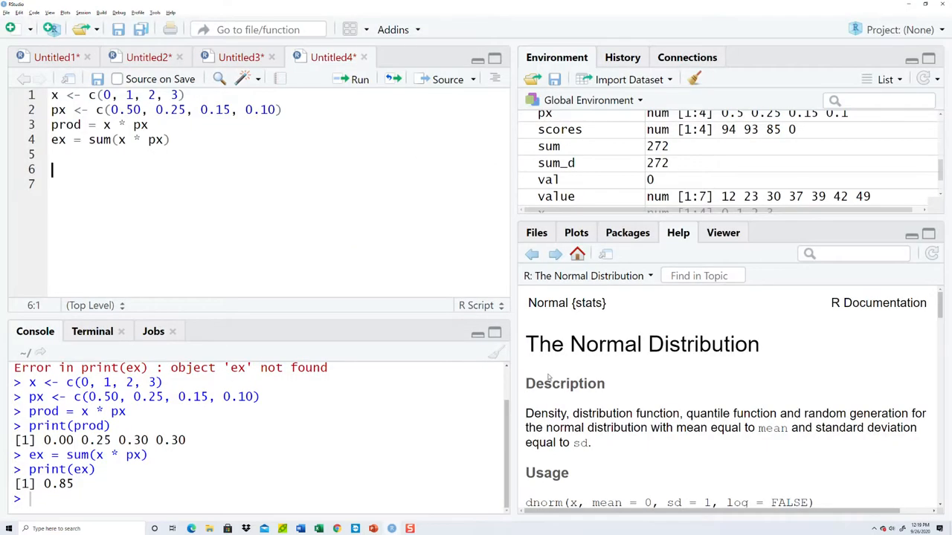
Add xminusex = x - ex with print(xminusex) and run the whole script.
{"action": "type", "text": "x"}
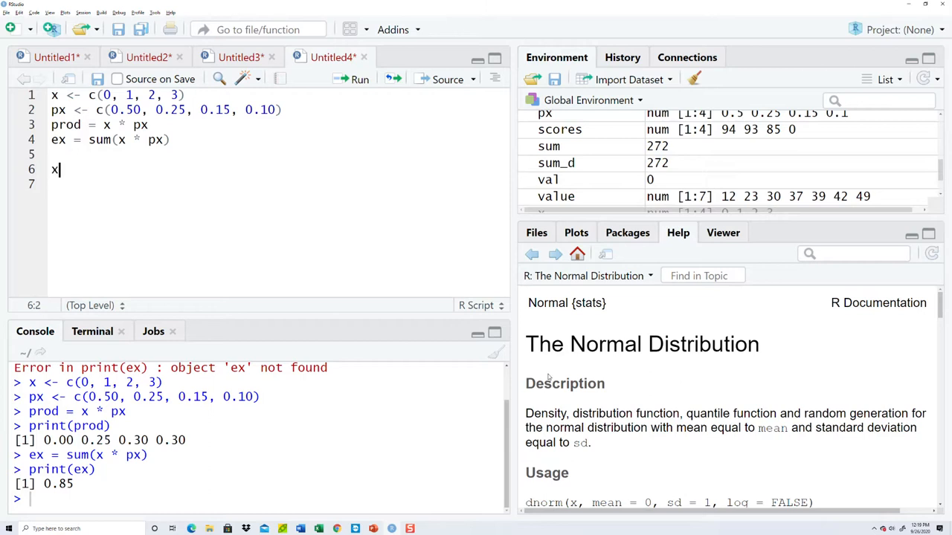
{"action": "type", "text": "minusex"}
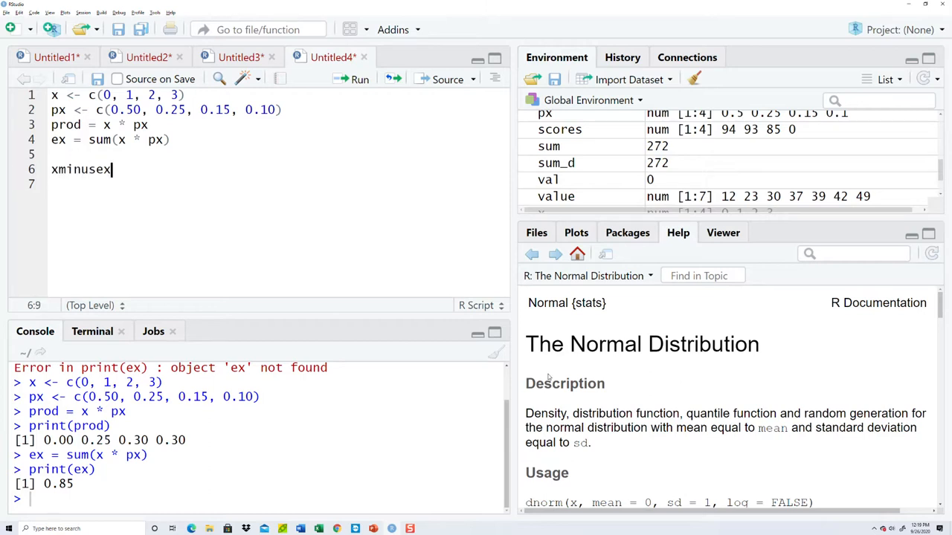
{"action": "type", "text": "="}
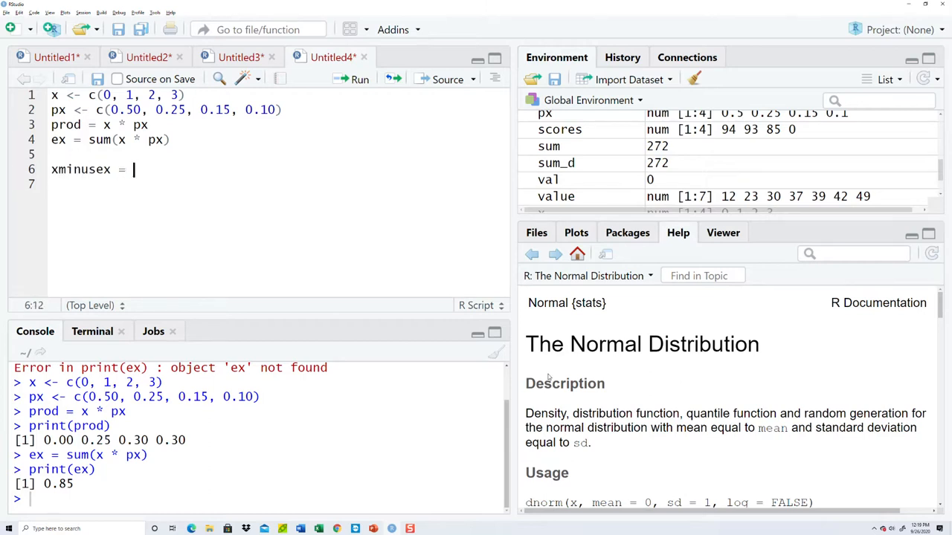
{"action": "type", "text": "x - e"}
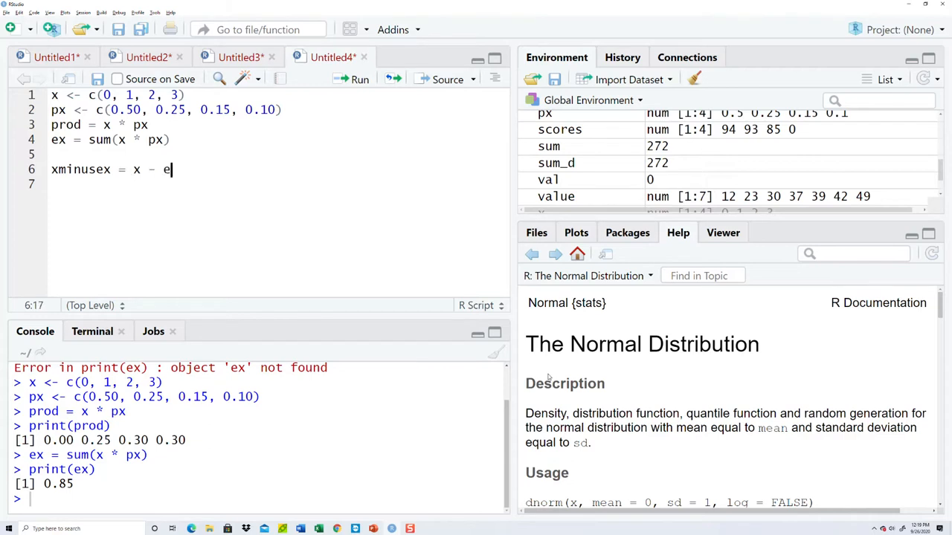
{"action": "type", "text": "x"}
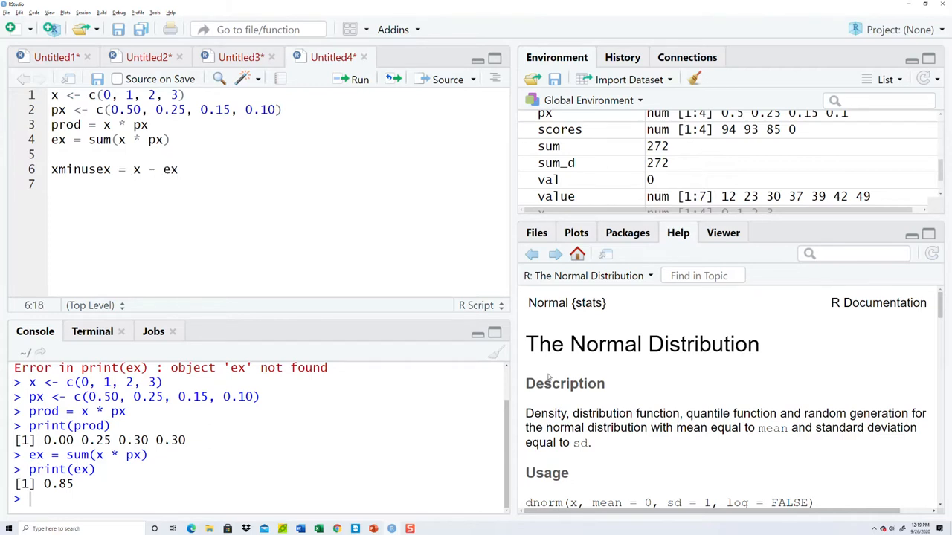
{"action": "type", "text": "prin"}
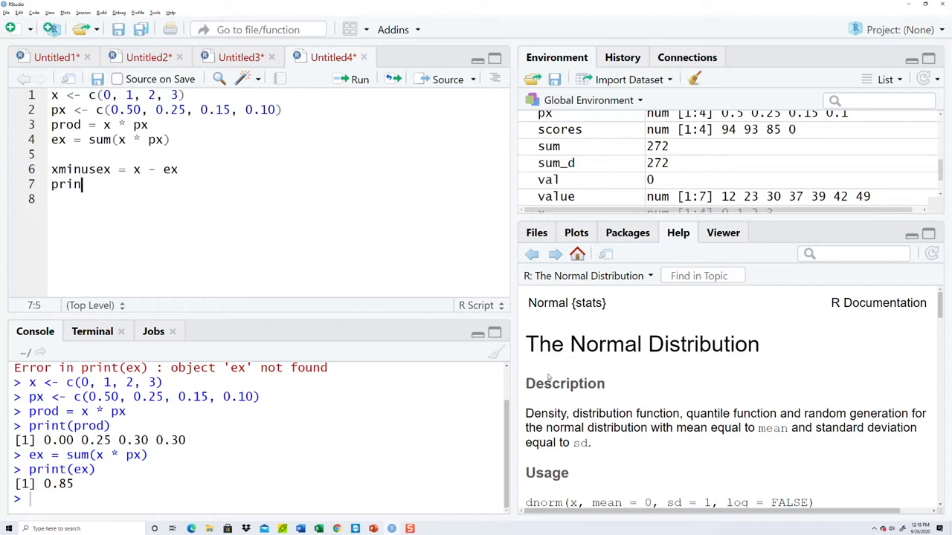
{"action": "type", "text": "t(xminusex"}
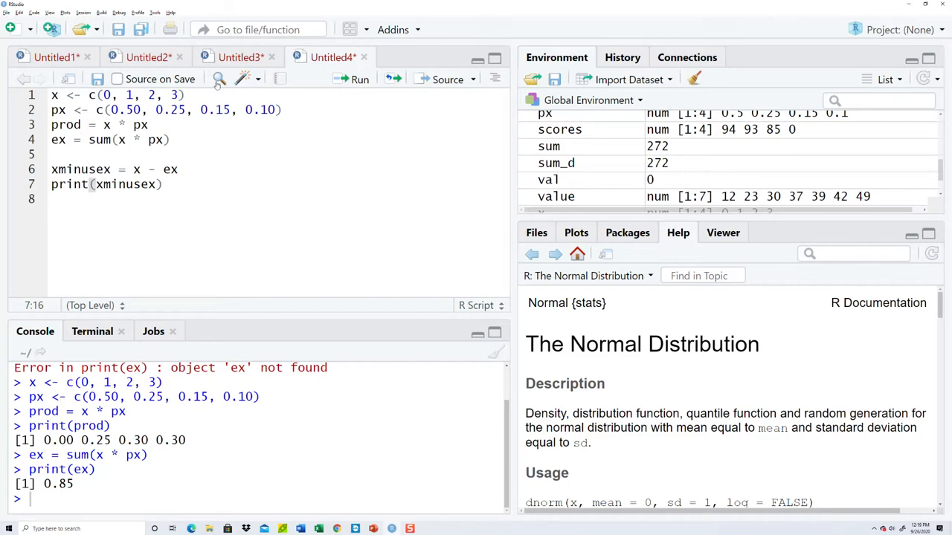
{"action": "key", "text": "ctrl+a"}
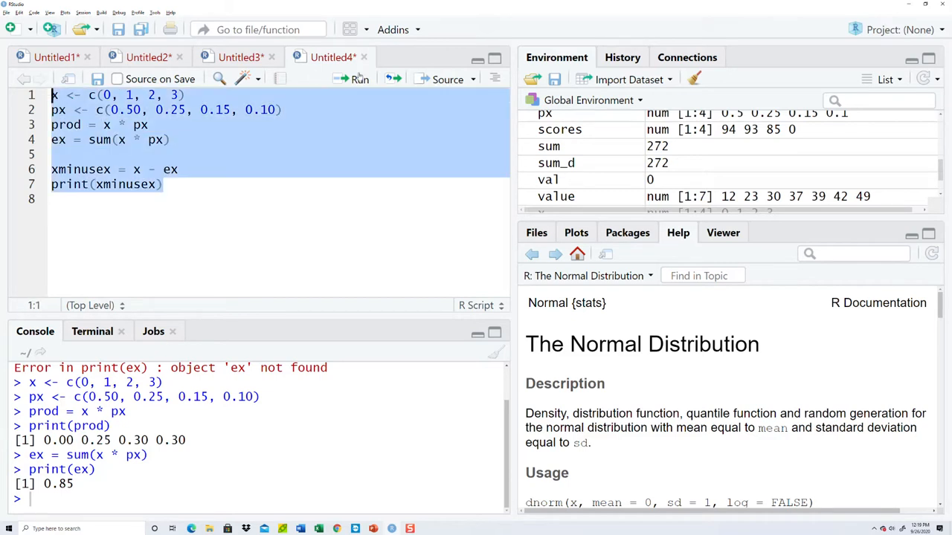
{"action": "left_click", "coordinate": [359, 79]}
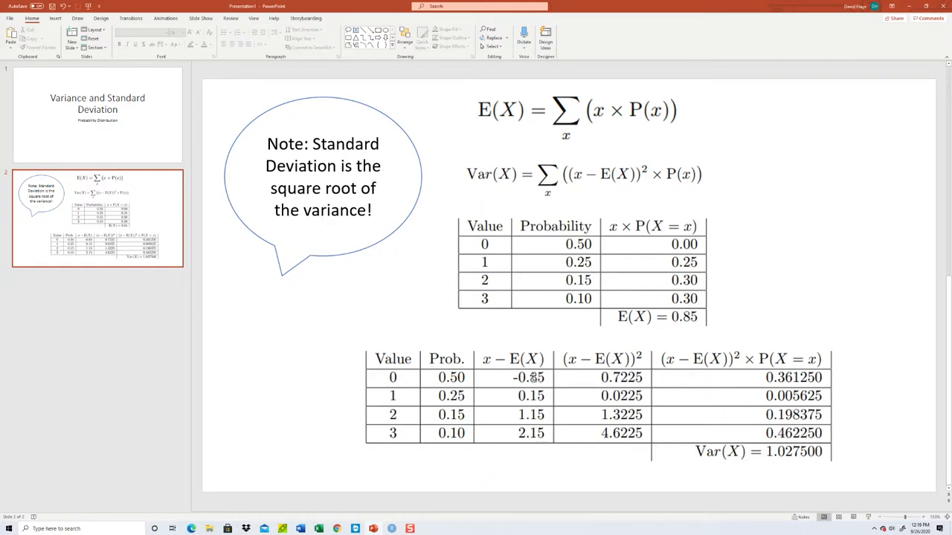
{"action": "mouse_move", "coordinate": [607, 405]}
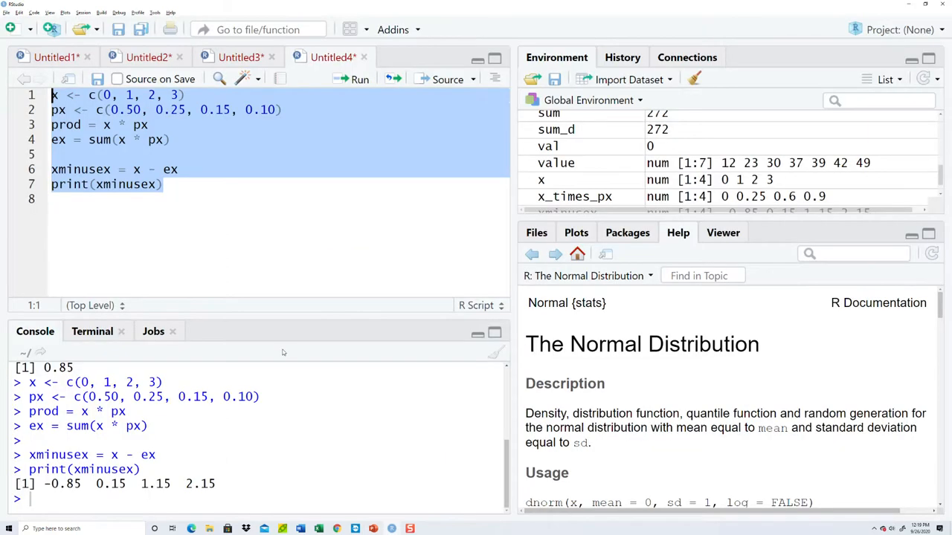
Add xminusexsquared = (x - ex)^2 with its print line and rerun the whole script.
{"action": "left_click", "coordinate": [165, 183]}
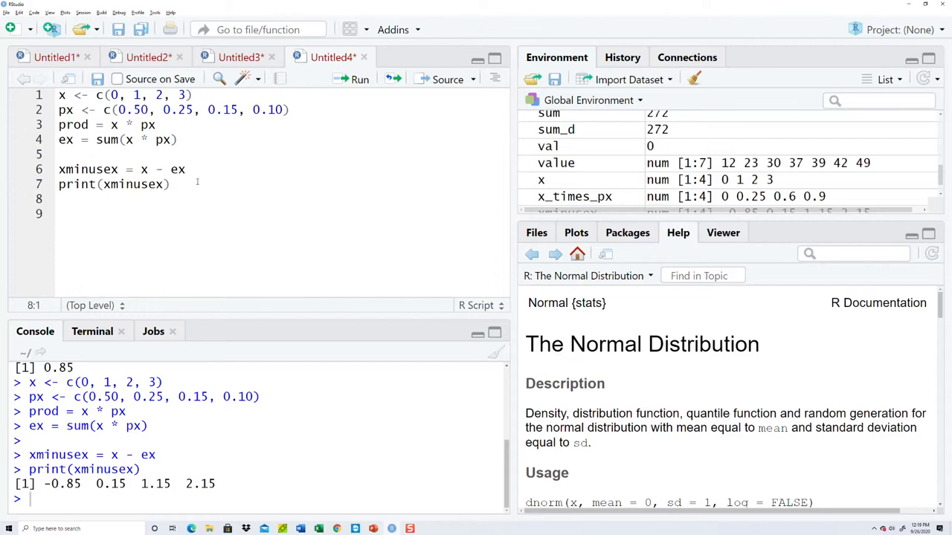
{"action": "type", "text": "xminusexsquared = (x - e"}
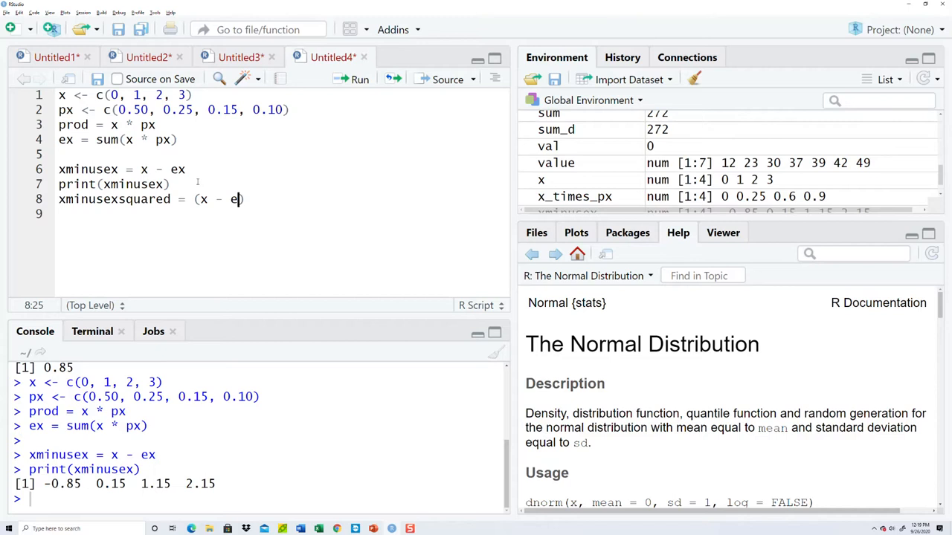
{"action": "type", "text": "x)"}
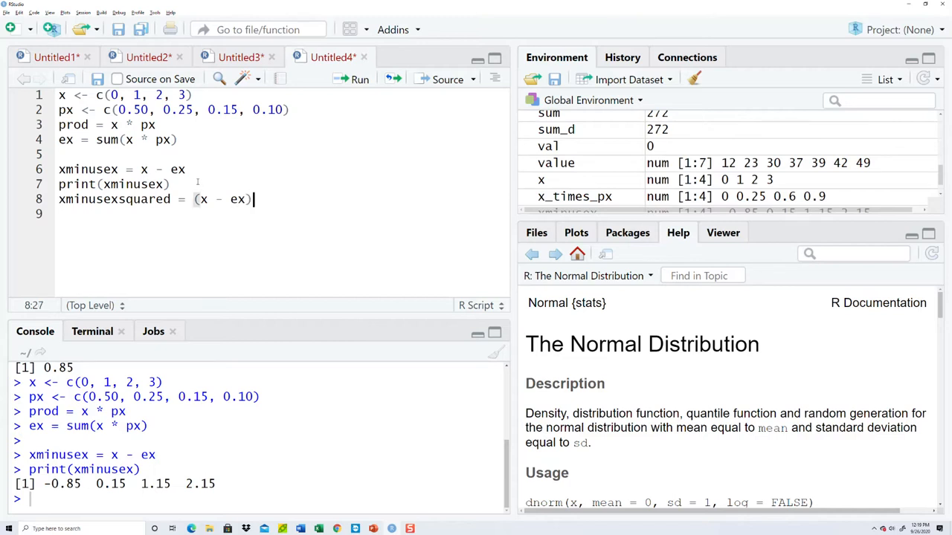
{"action": "type", "text": "^2"}
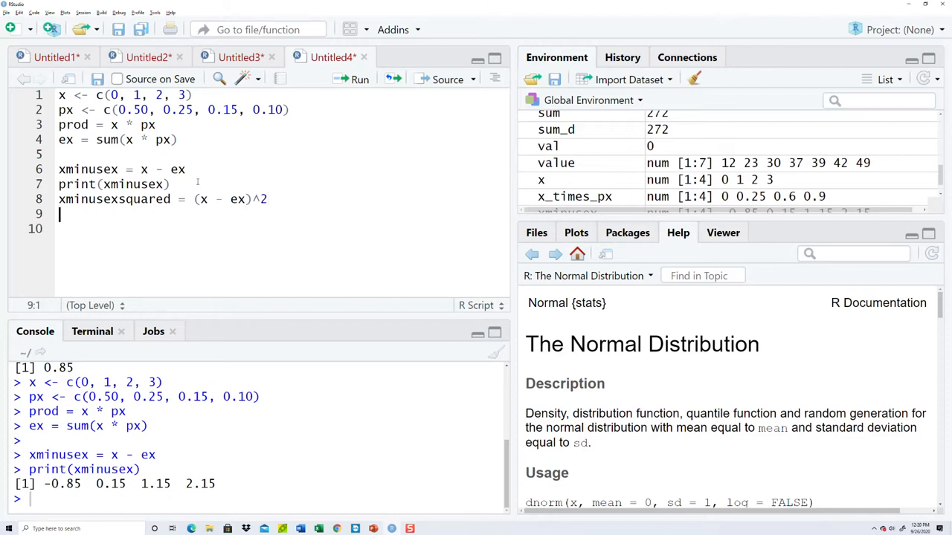
{"action": "type", "text": "p"}
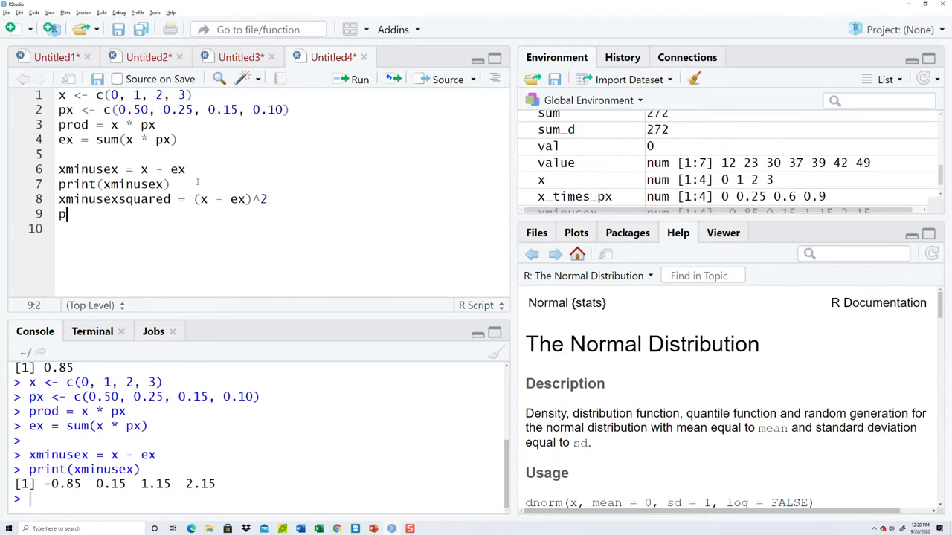
{"action": "type", "text": "rint(xminu)"}
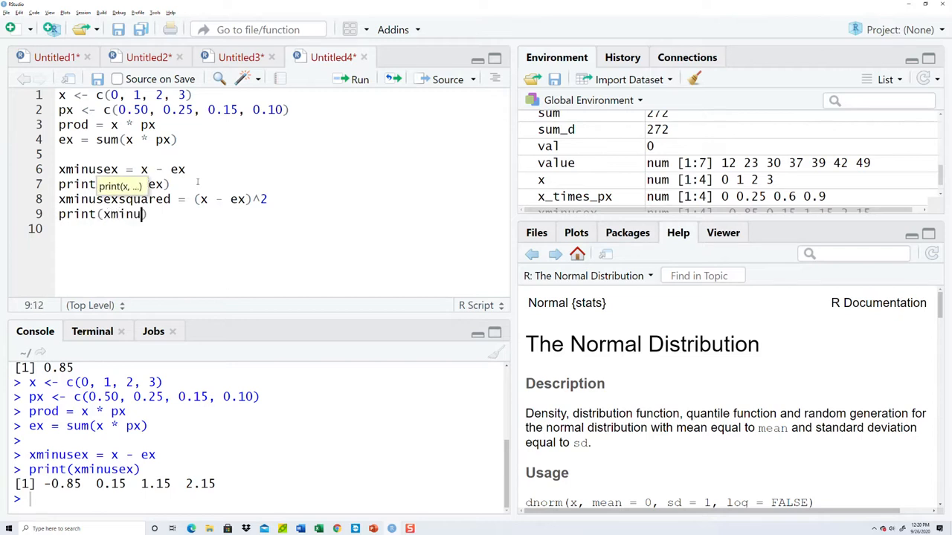
{"action": "type", "text": "xminusexsquared"}
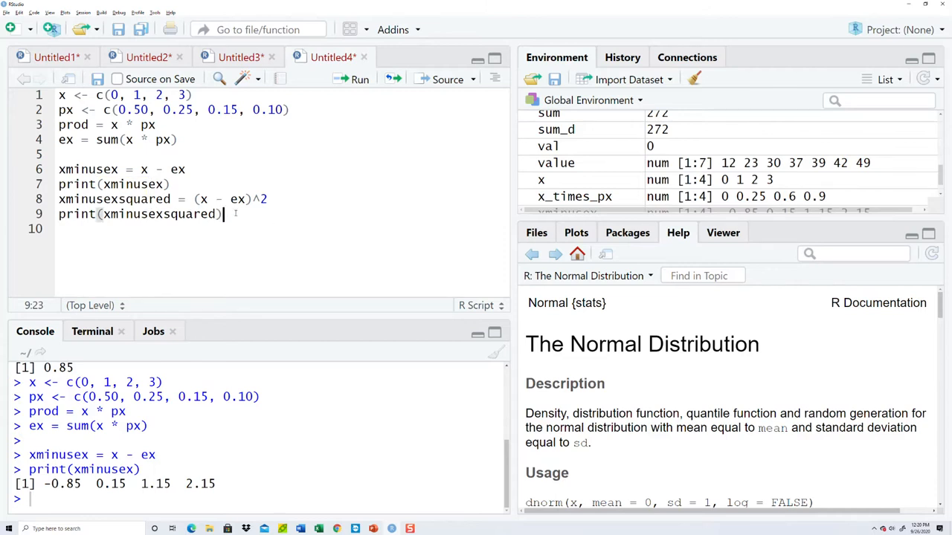
{"action": "key", "text": "ctrl+a"}
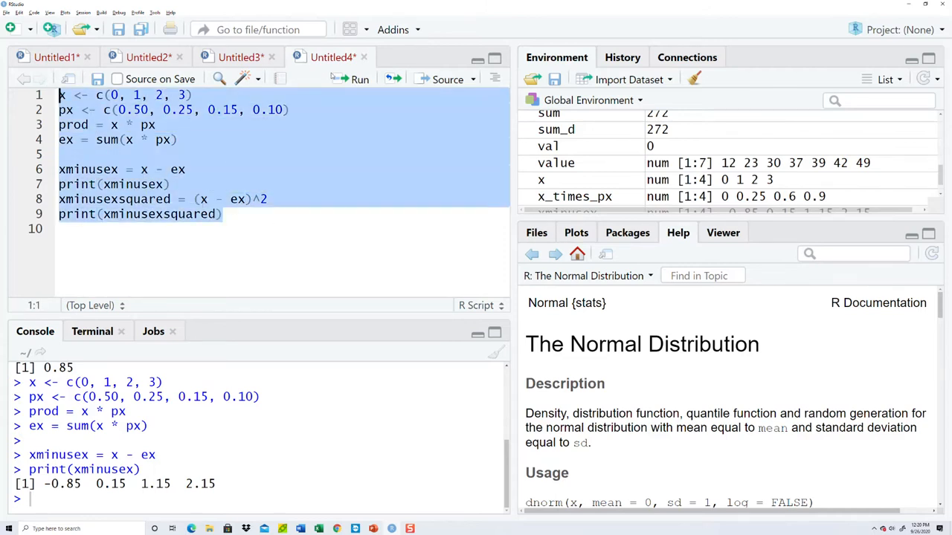
{"action": "left_click", "coordinate": [359, 79]}
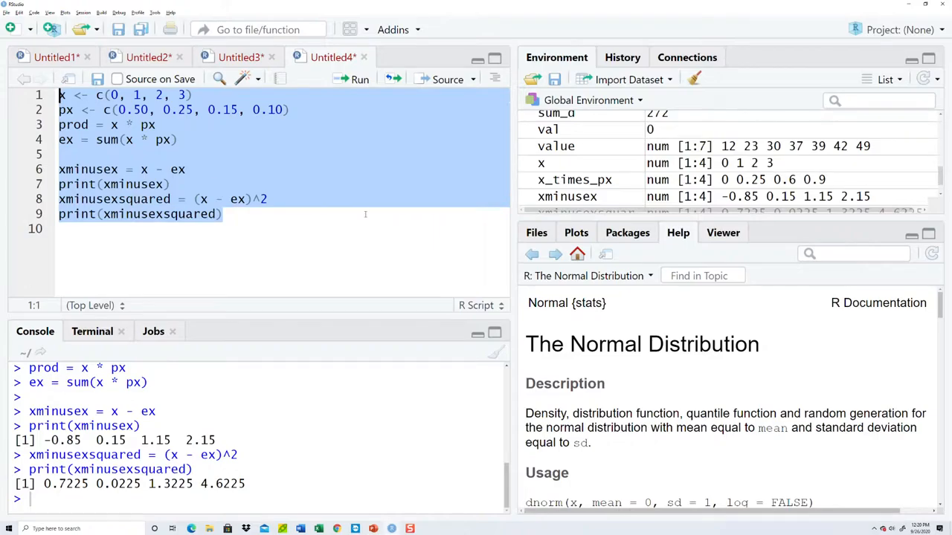
Define xminusexsquaredtimespx as the squared deviations multiplied by px.
{"action": "left_click", "coordinate": [223, 214]}
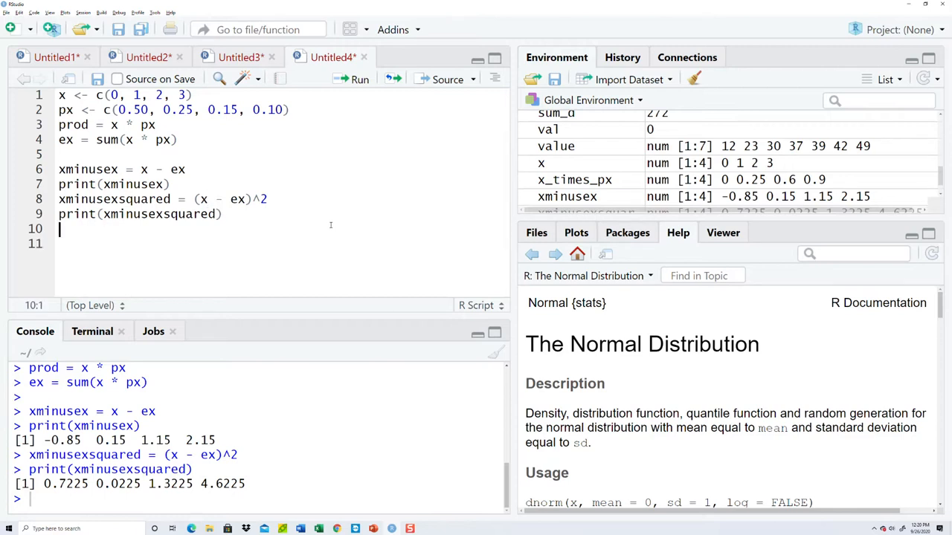
{"action": "type", "text": "xminusexsquaredtim"}
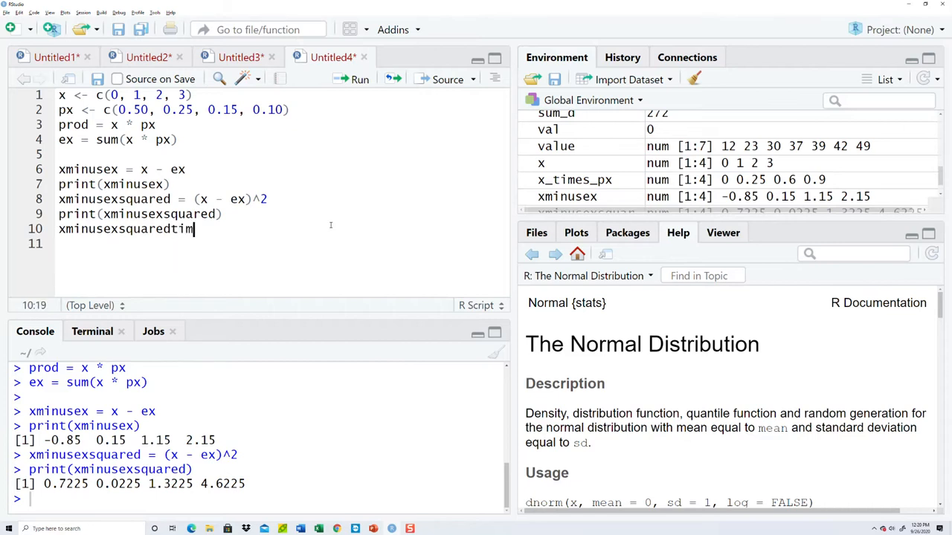
{"action": "type", "text": "es"}
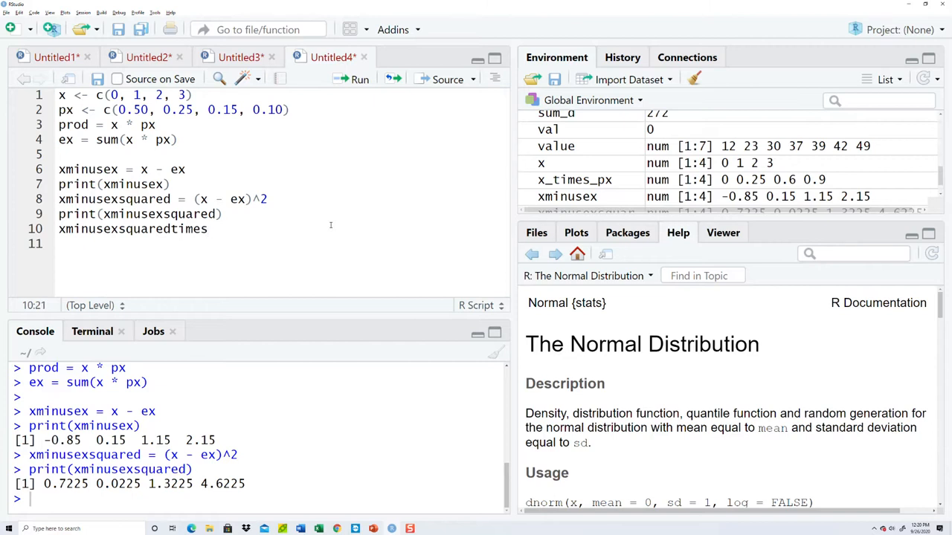
{"action": "type", "text": "px"}
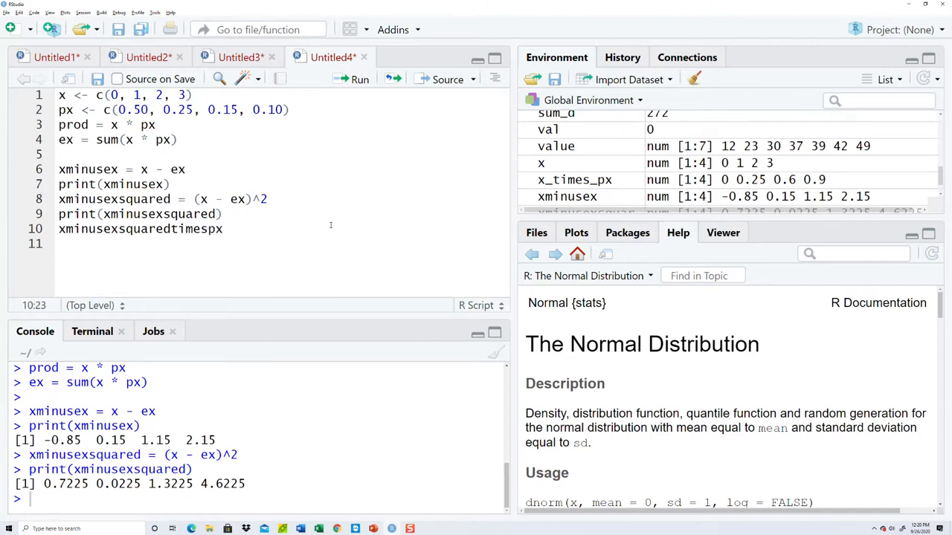
{"action": "type", "text": "="}
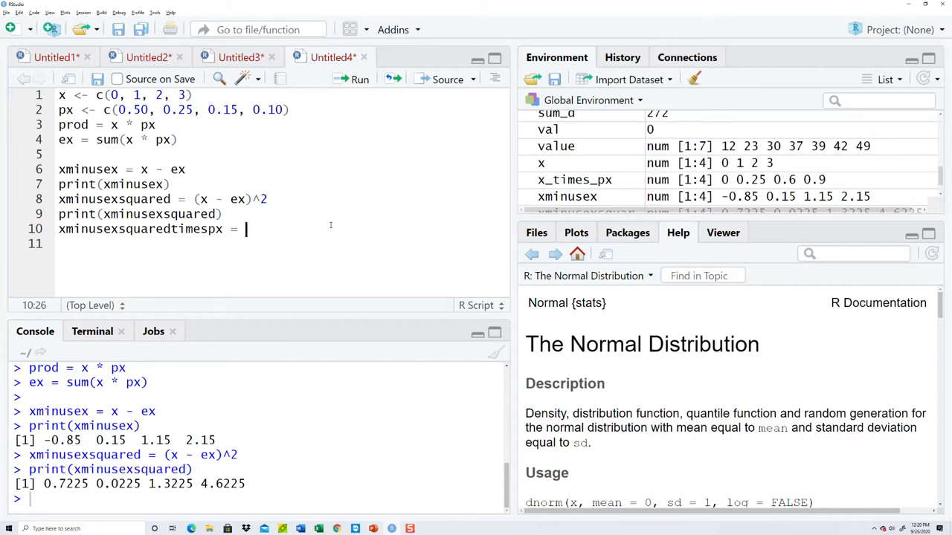
{"action": "type", "text": "xminus"}
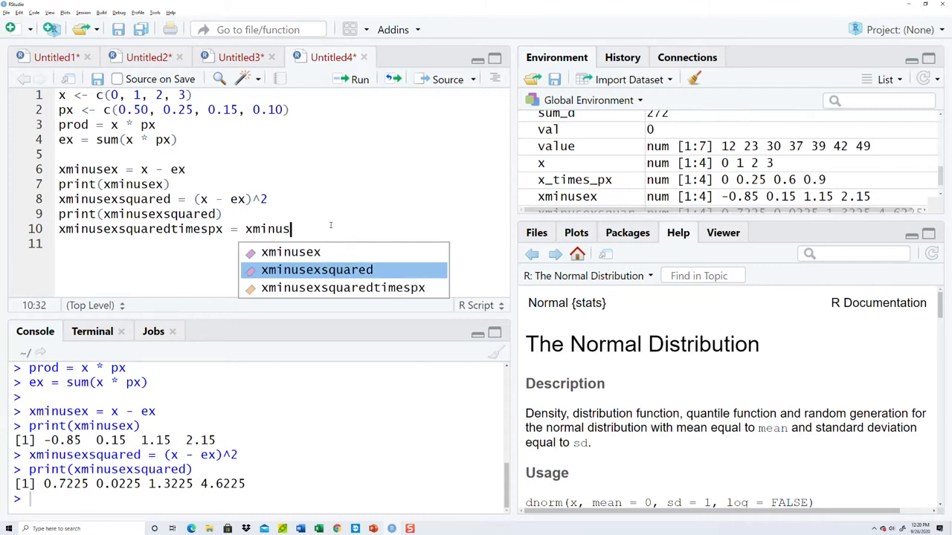
{"action": "left_click", "coordinate": [317, 269]}
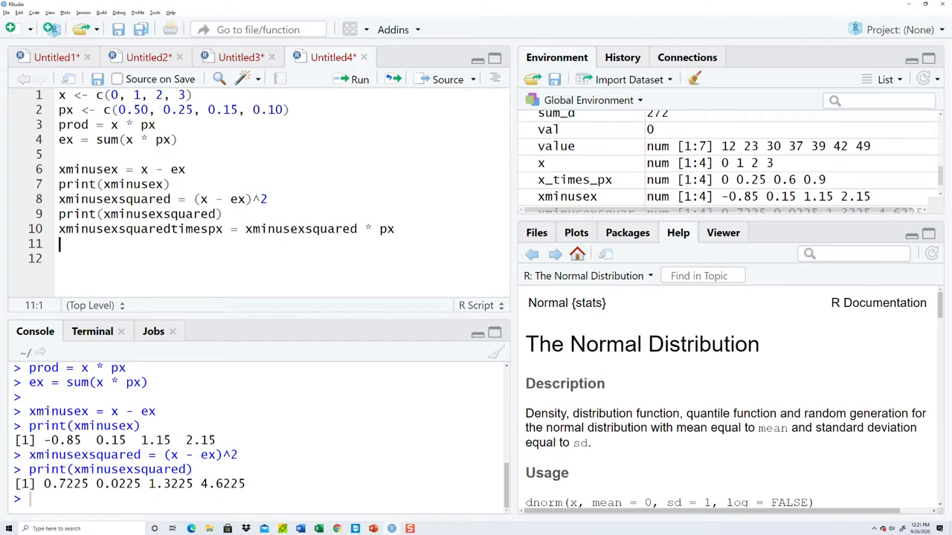
Print xminusexsquaredtimespx and run the script, giving 0.361250 0.005625 0.198375 0.462250.
{"action": "type", "text": "p"}
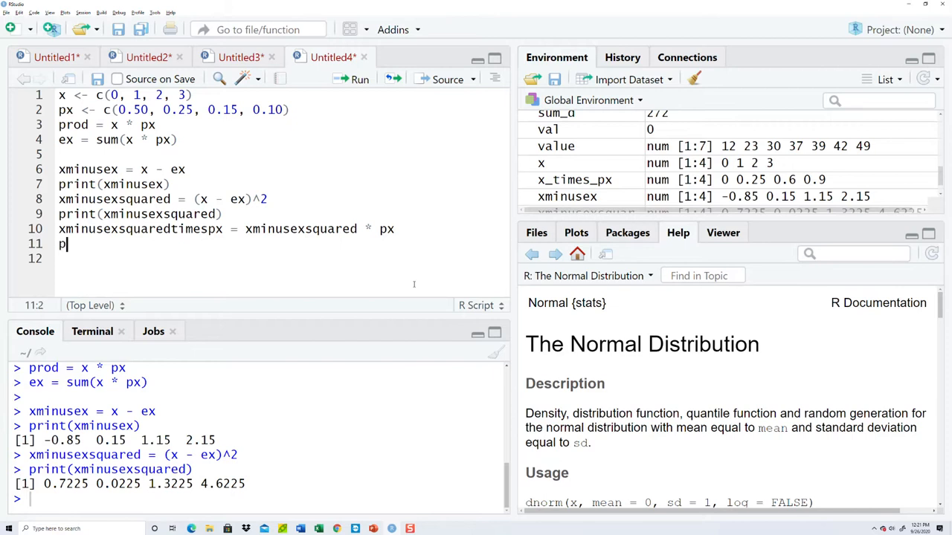
{"action": "type", "text": "rint(xminusexsquaredtimespx"}
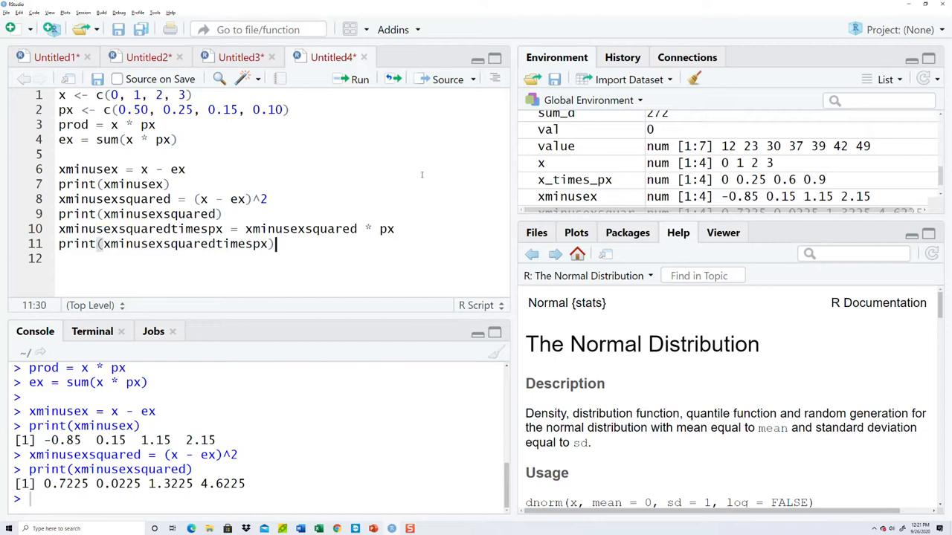
{"action": "key", "text": "ctrl+a"}
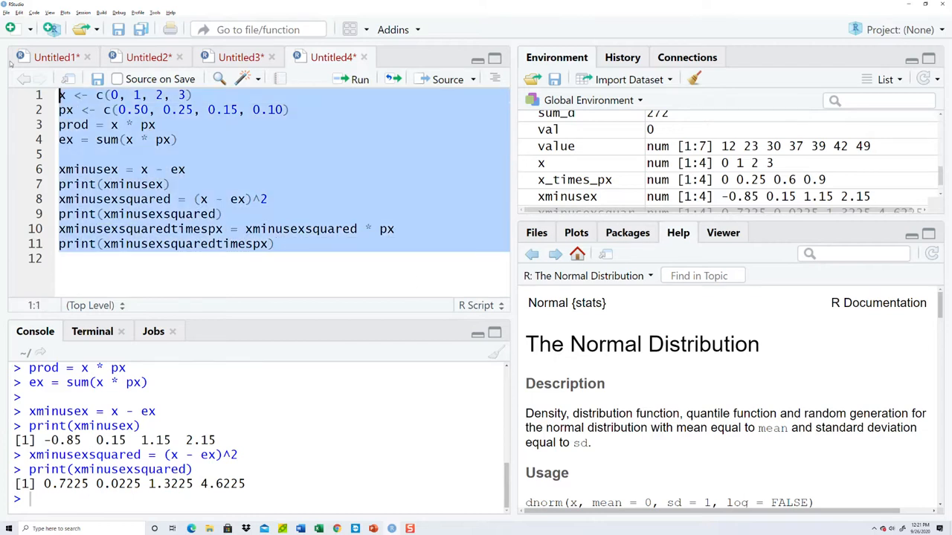
{"action": "left_click", "coordinate": [359, 80]}
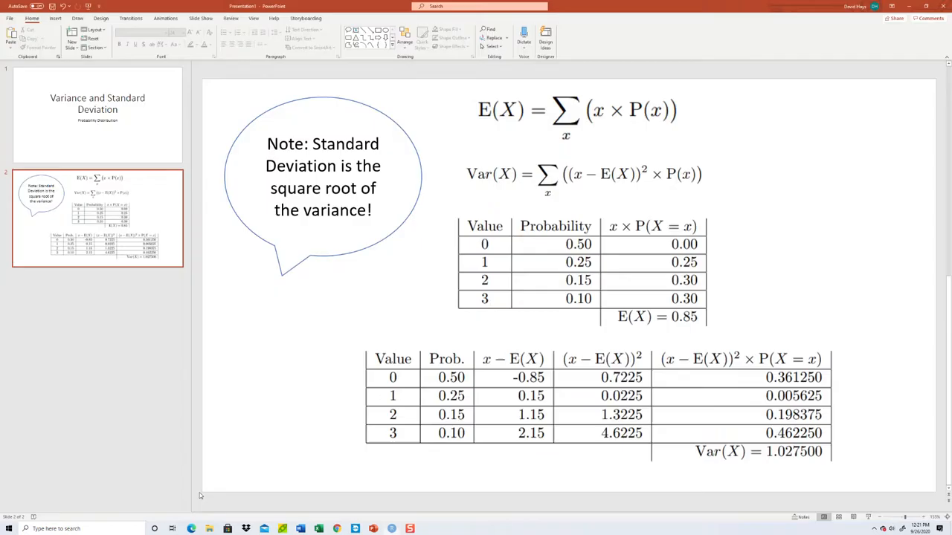
{"action": "mouse_move", "coordinate": [762, 436]}
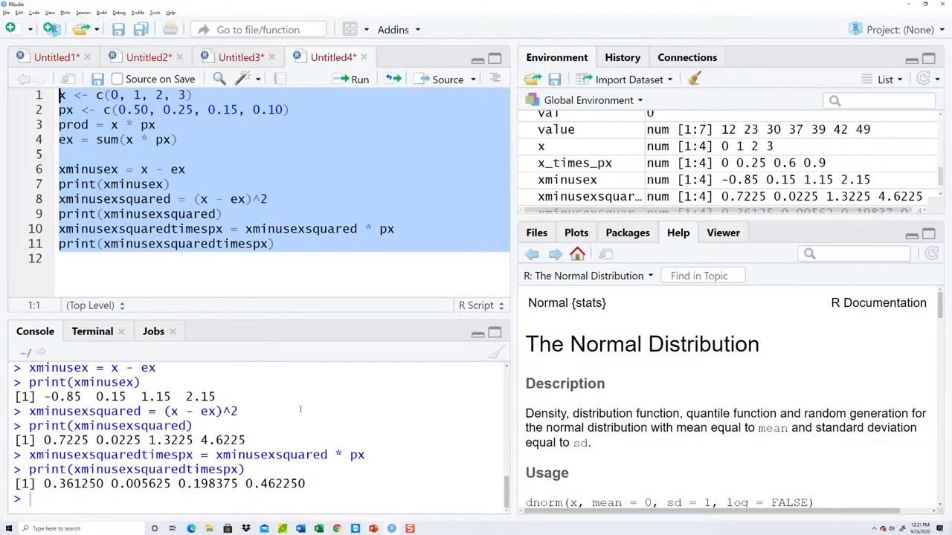
{"action": "left_click", "coordinate": [277, 244]}
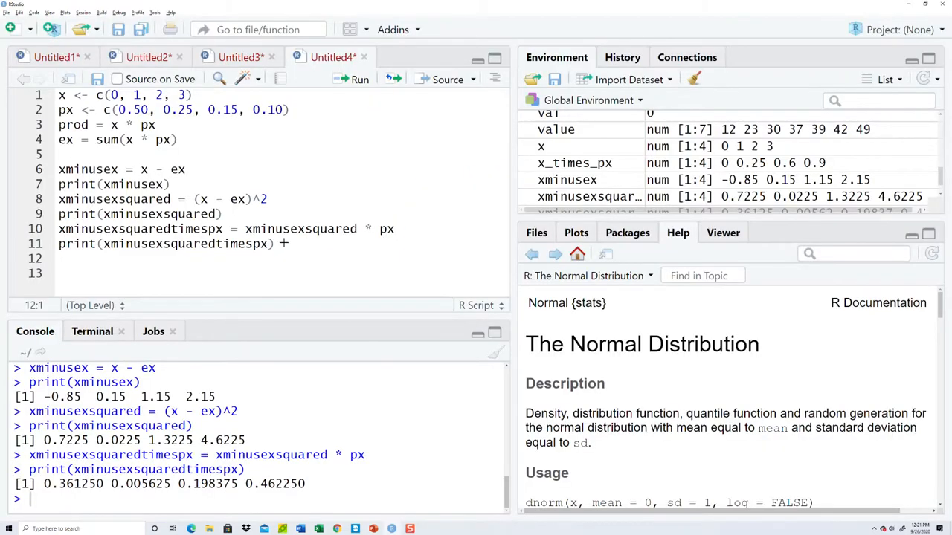
Add variance = sum(xminusexsquaredtimespx) and print(variance) to the script.
{"action": "type", "text": "var"}
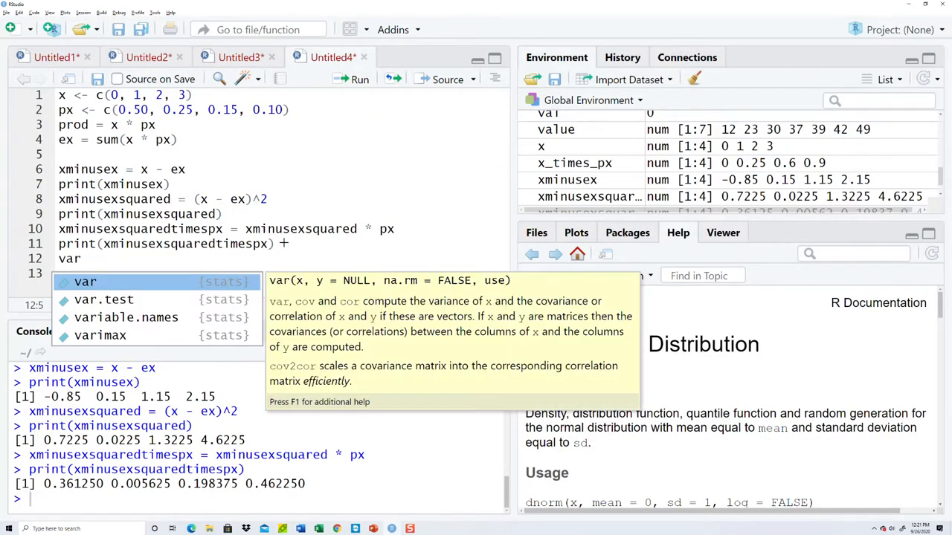
{"action": "type", "text": "iance ="}
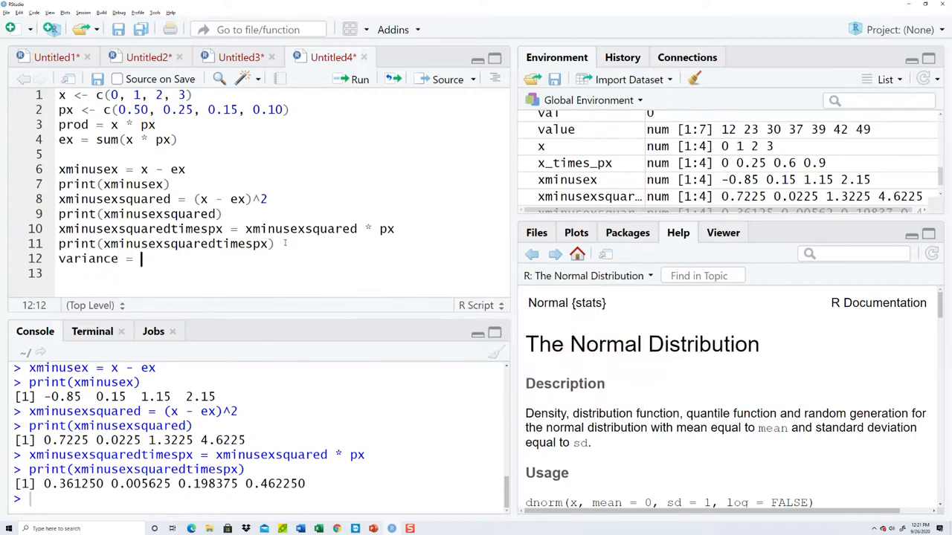
{"action": "type", "text": "sum("}
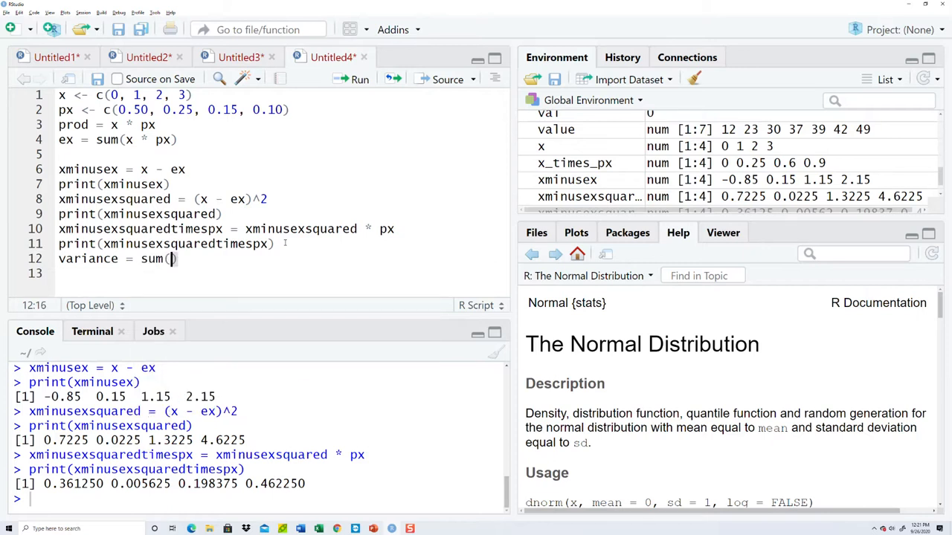
{"action": "type", "text": "xmin"}
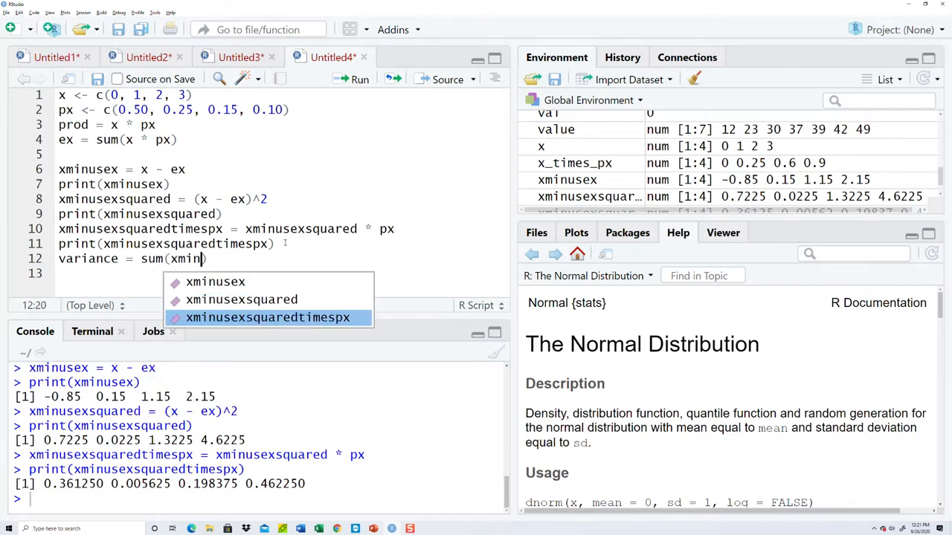
{"action": "key", "text": "Tab"}
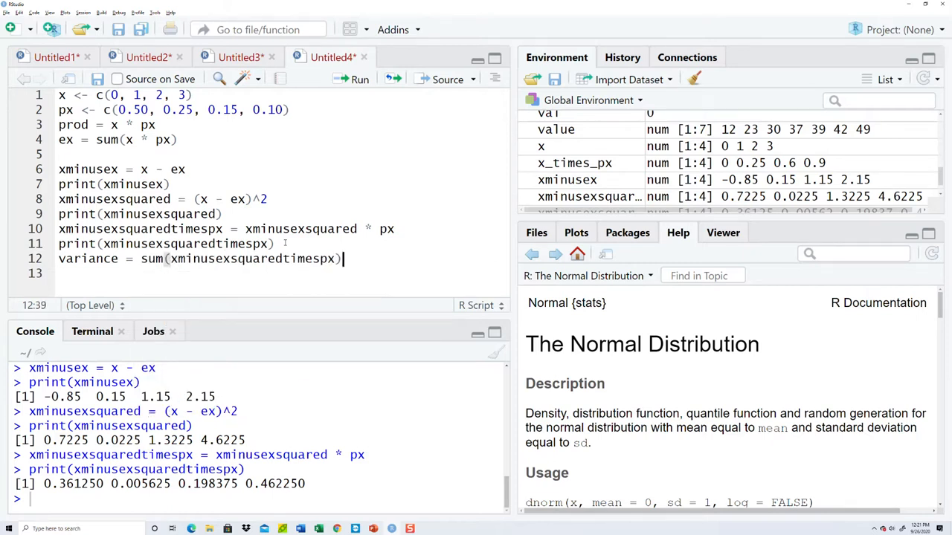
{"action": "type", "text": "print(variance"}
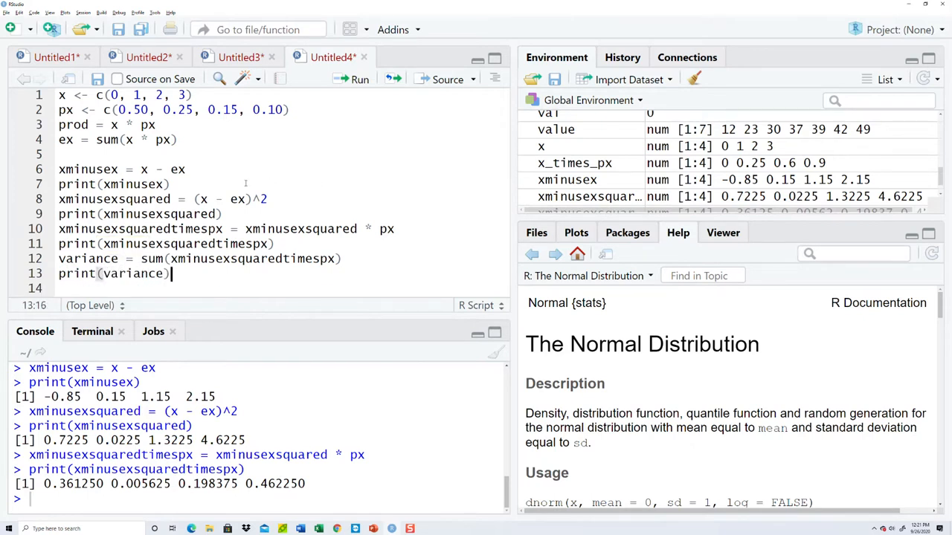
Run the last four lines, getting 1.0275, and check it against the slide's Var(X).
{"action": "left_click_drag", "start_coordinate": [138, 228], "coordinate": [169, 272]}
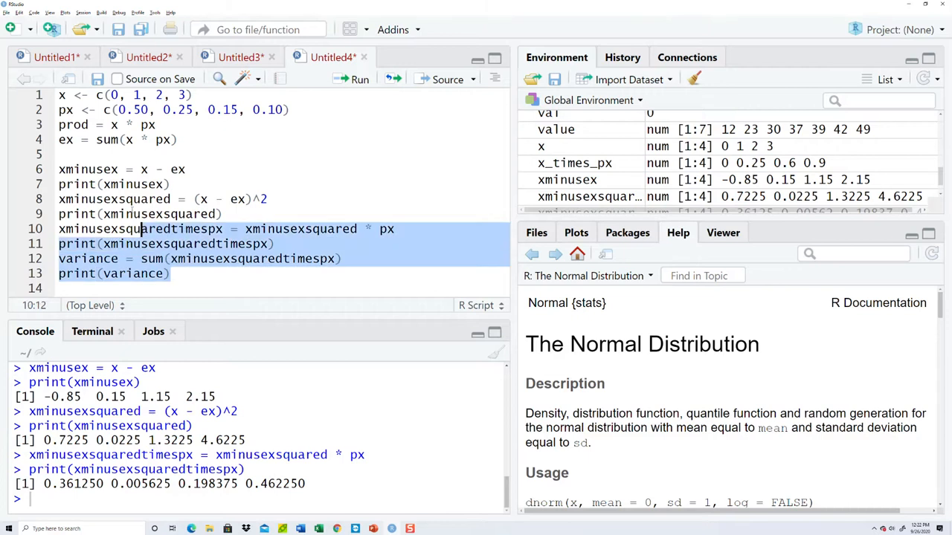
{"action": "left_click", "coordinate": [63, 95]}
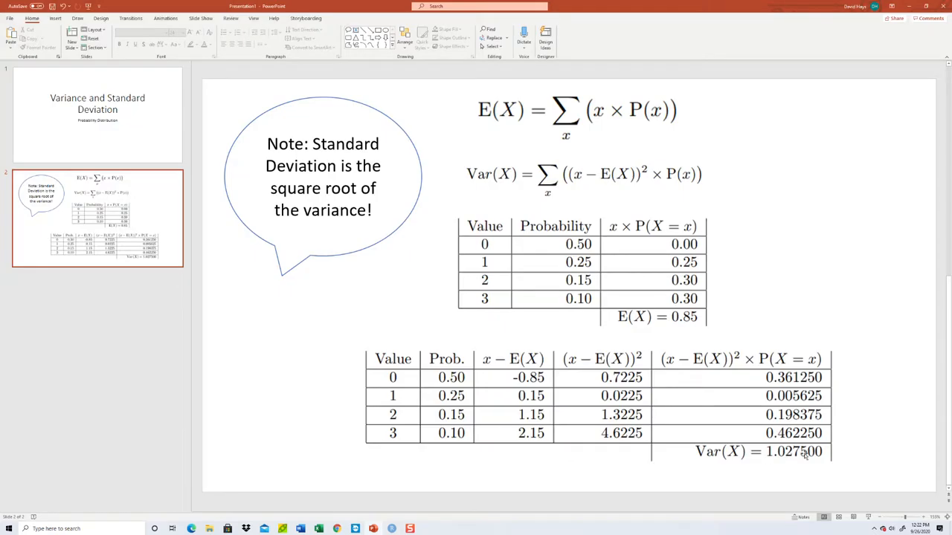
{"action": "mouse_move", "coordinate": [367, 361]}
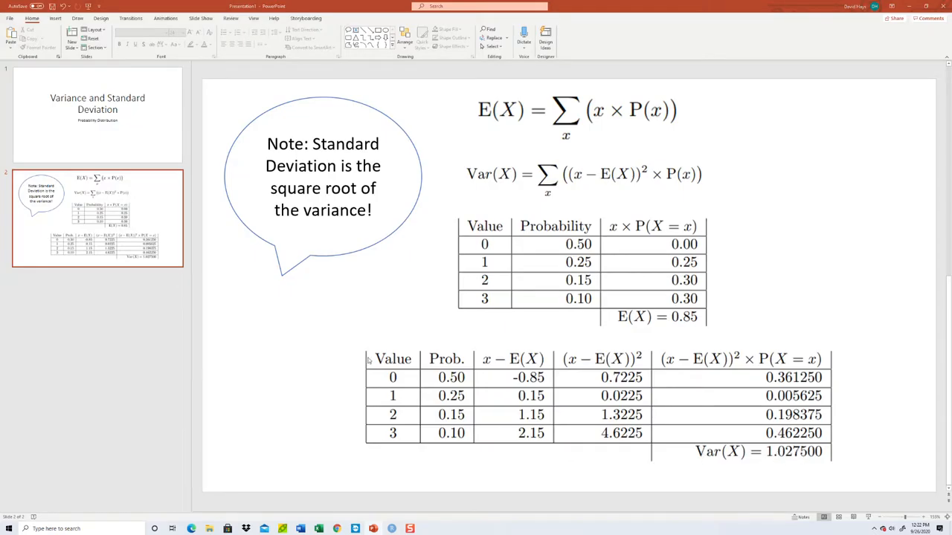
{"action": "key", "text": "alt+tab"}
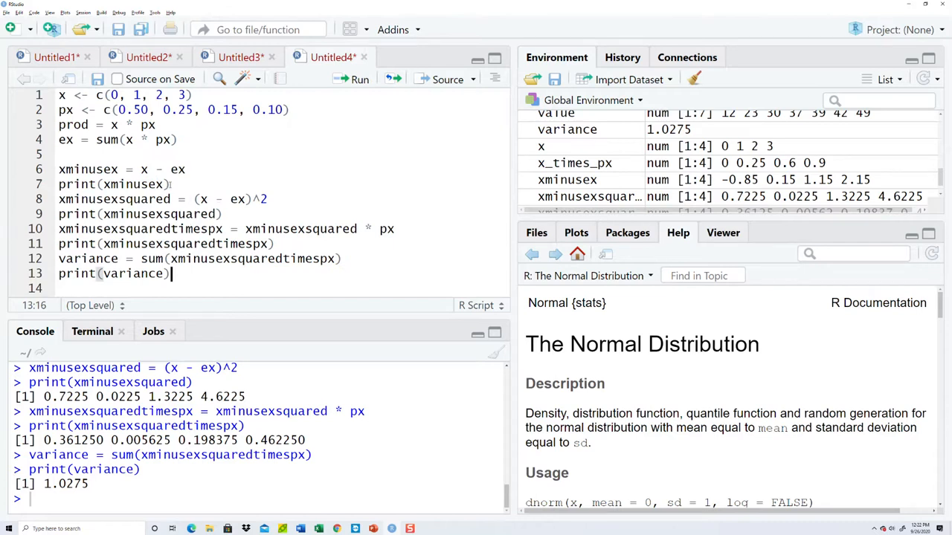
Remove an intermediate print line, add stdev = sqrt(variance) with print(stdev), and run, printing 1.013657.
{"action": "left_click", "coordinate": [112, 183]}
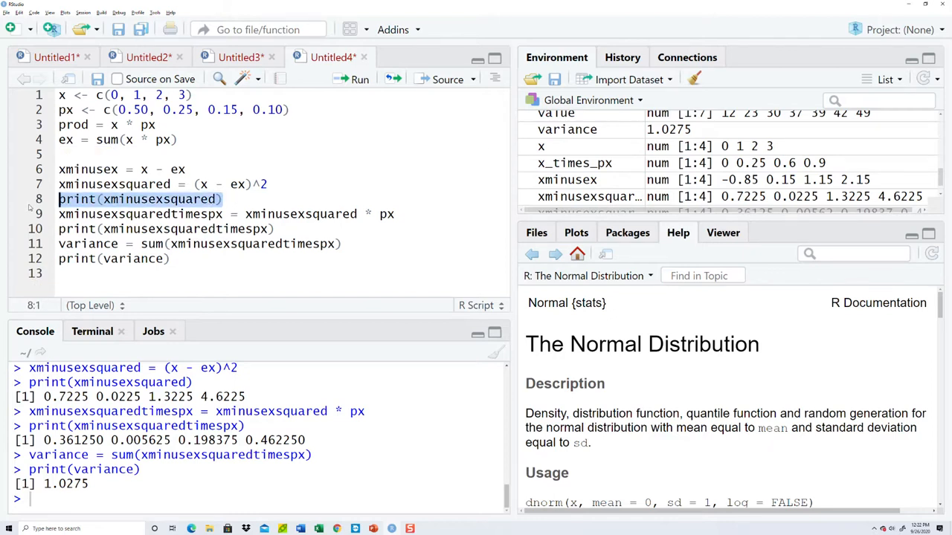
{"action": "key", "text": "Delete"}
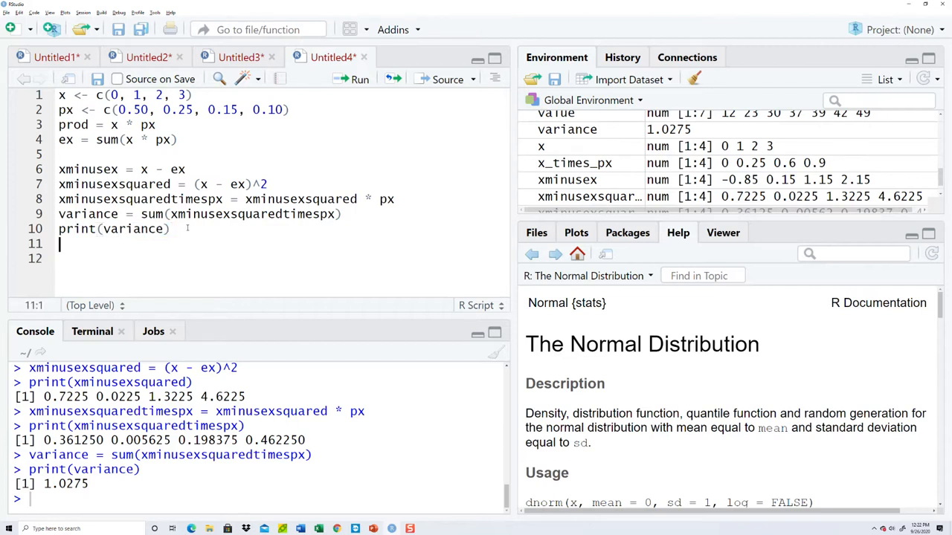
{"action": "type", "text": "stdev"}
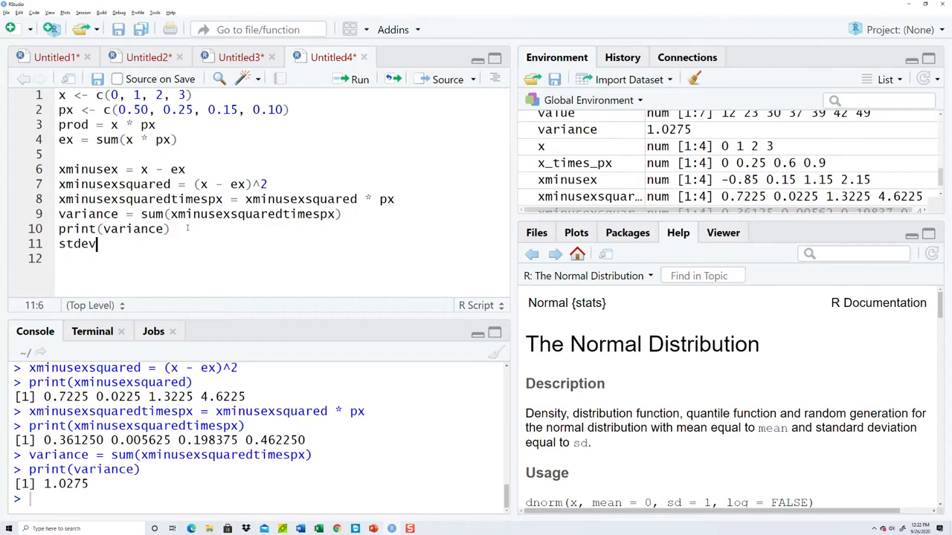
{"action": "type", "text": "= sqrt(variance"}
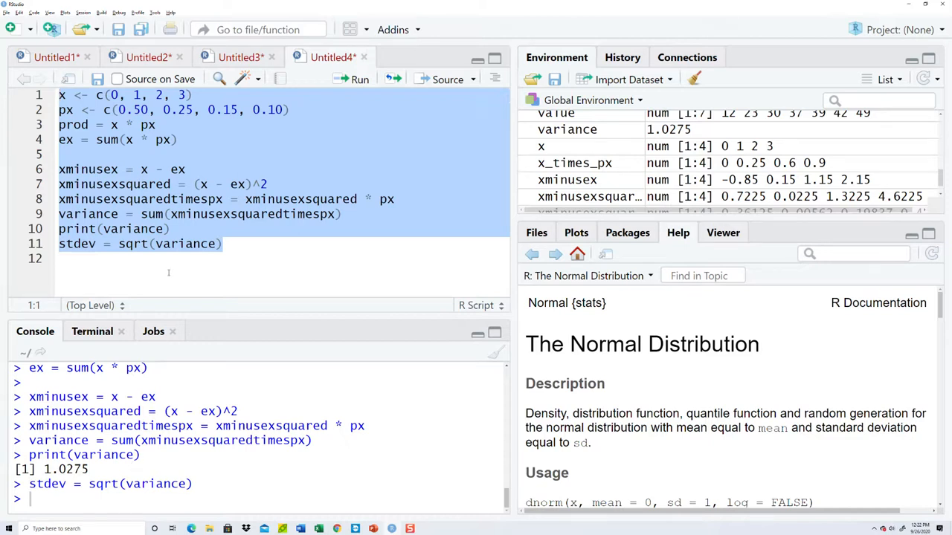
{"action": "key", "text": "enter"}
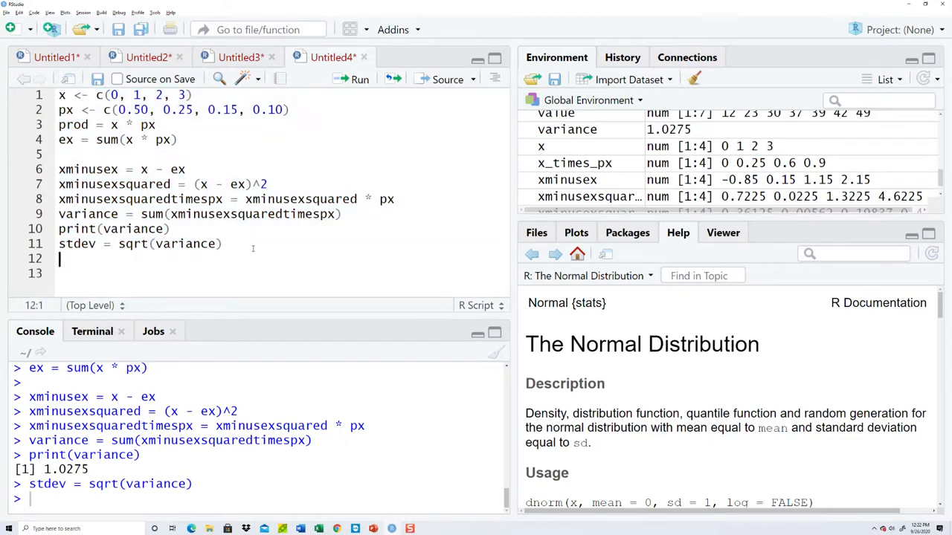
{"action": "type", "text": "print(stdev)"}
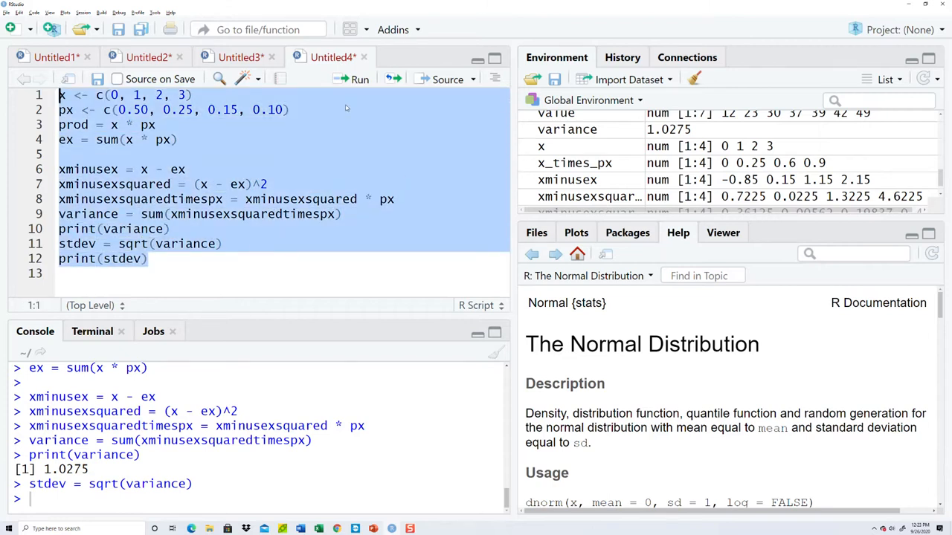
{"action": "left_click", "coordinate": [359, 80]}
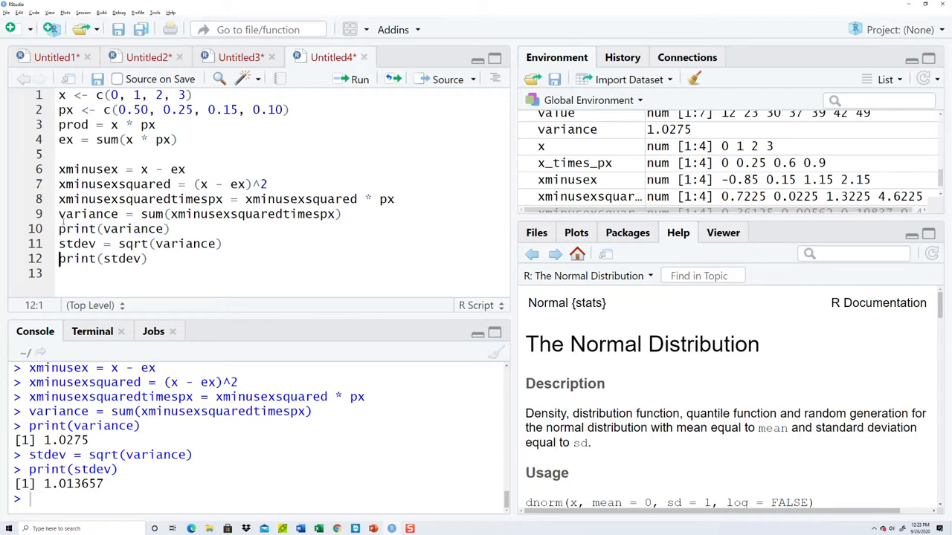
Below the script, type x <- c(0, 1, 2, 3) and begin px <- c(0.50, 0.
{"action": "key", "text": "enter"}
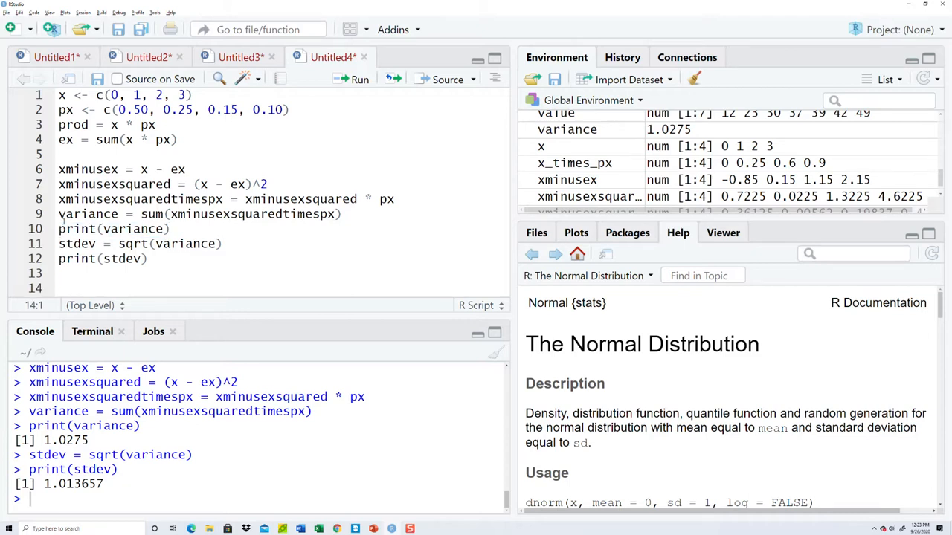
{"action": "type", "text": "x"}
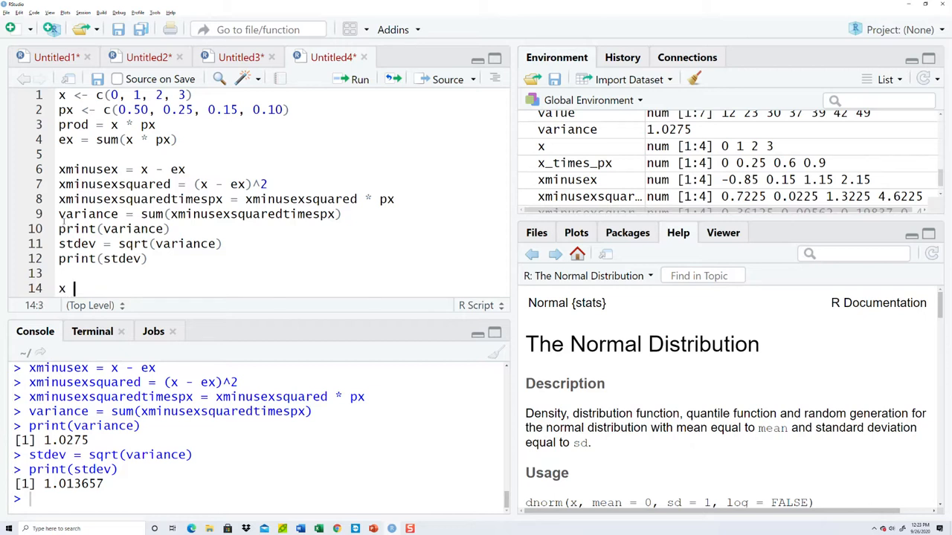
{"action": "type", "text": "<- c("}
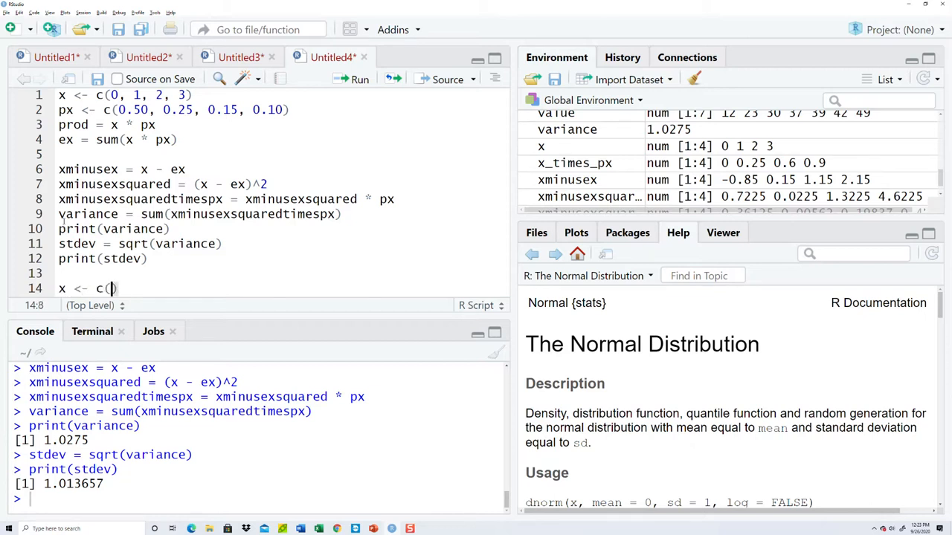
{"action": "type", "text": "0, 1, 2, 3"}
{"action": "type", "text": "px"}
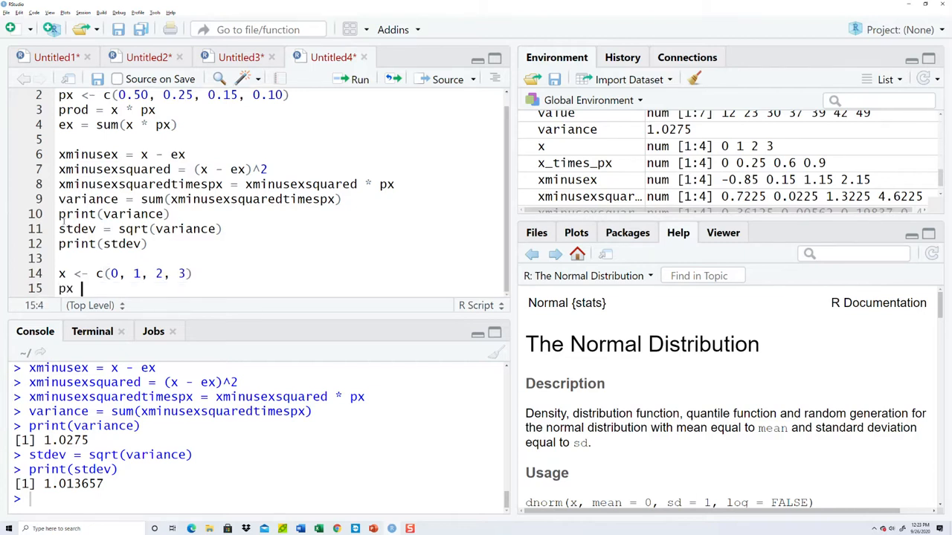
{"action": "type", "text": "<- c"}
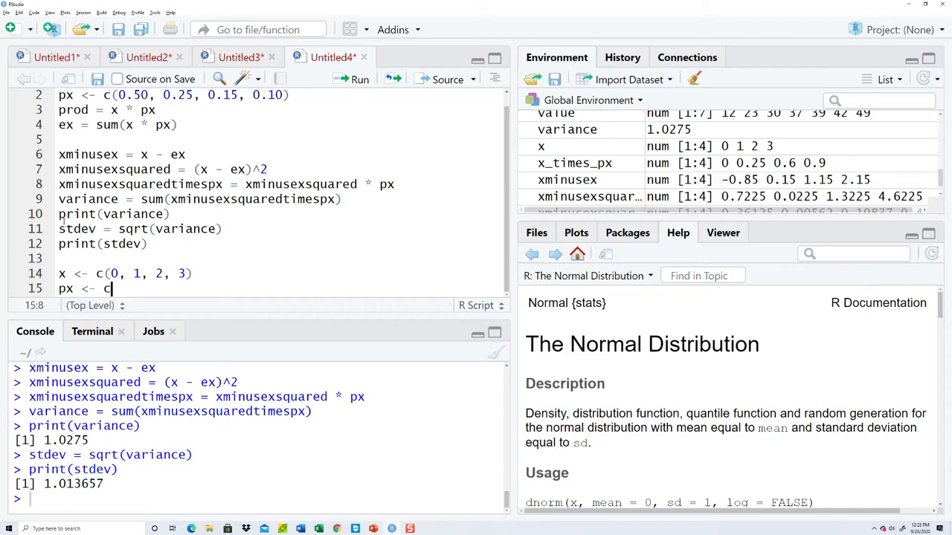
{"action": "type", "text": "(0.50, 0."}
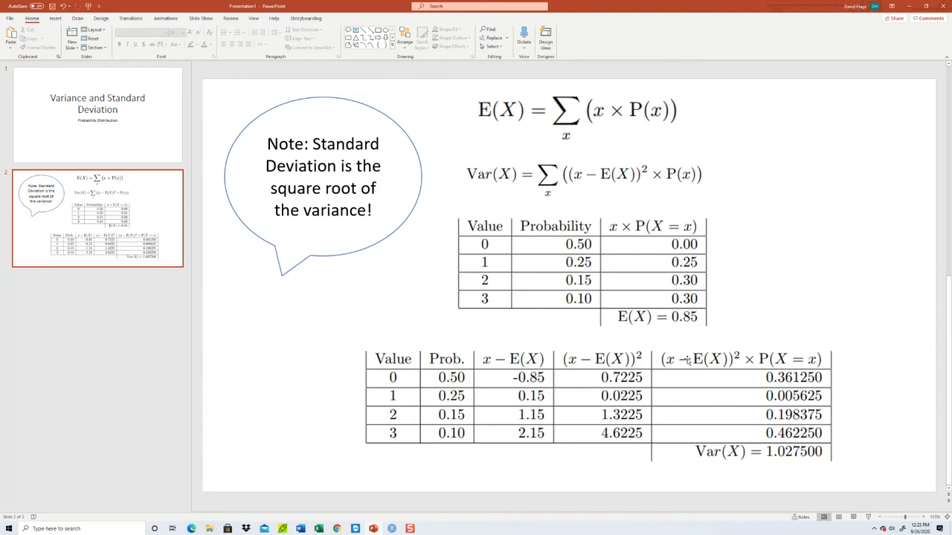
{"action": "mouse_move", "coordinate": [693, 372]}
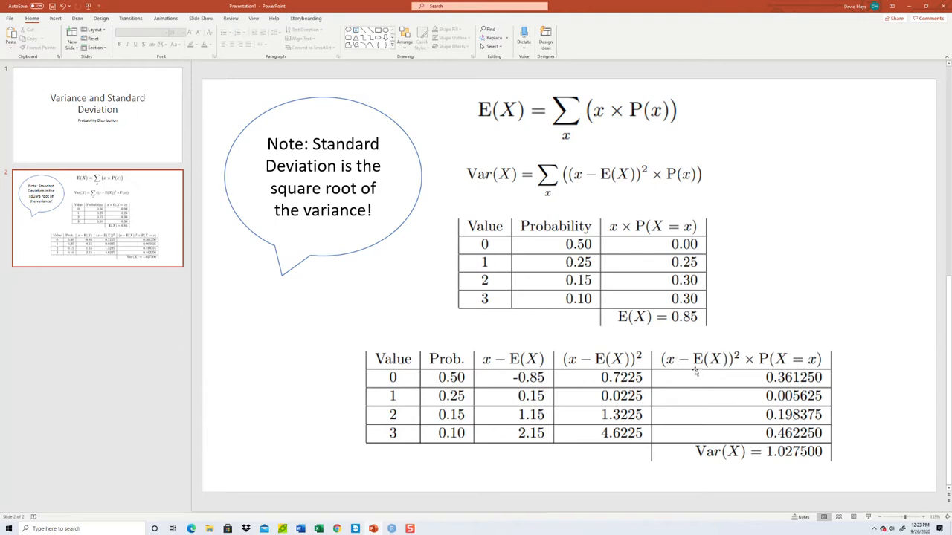
{"action": "mouse_move", "coordinate": [669, 364]}
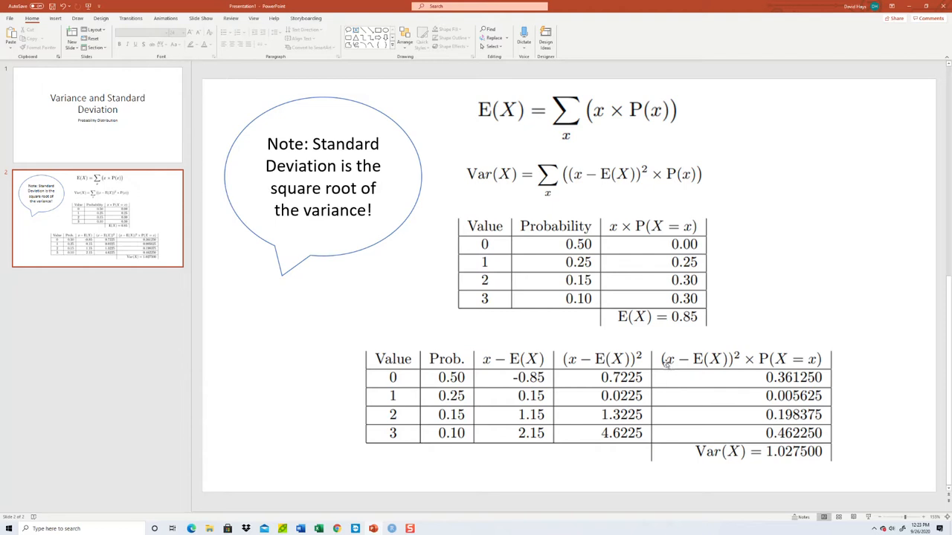
{"action": "mouse_move", "coordinate": [771, 436]}
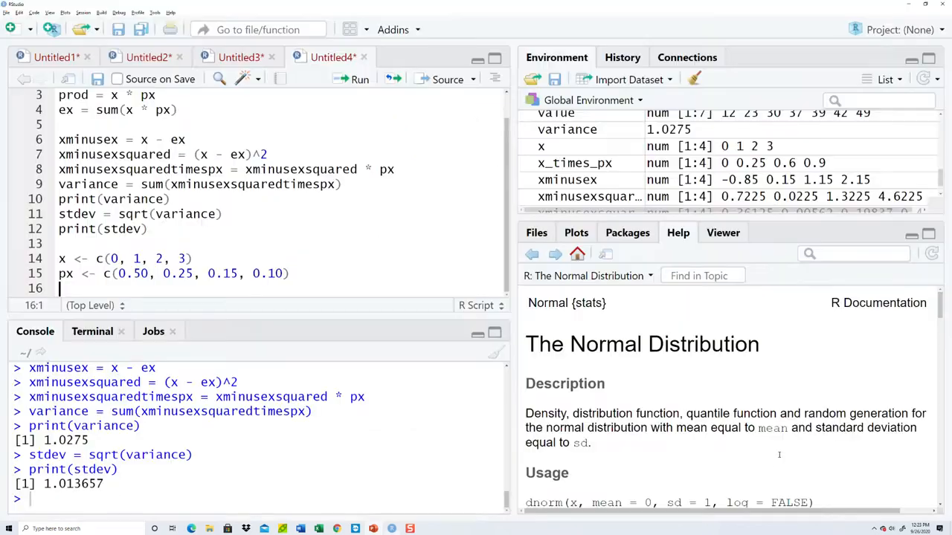
Begin the one-line variance formula, typing var = sum((x - sum( on line 16.
{"action": "type", "text": "var = su"}
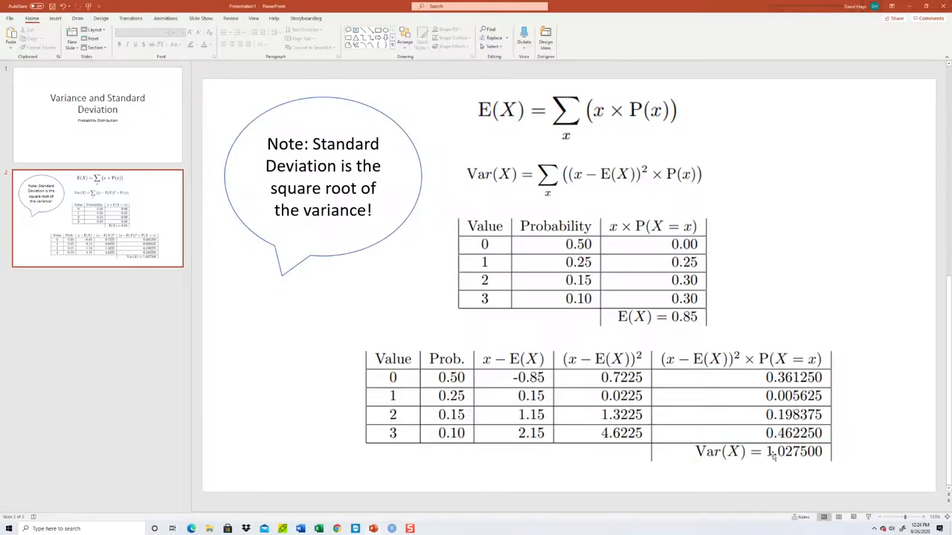
{"action": "mouse_move", "coordinate": [695, 372]}
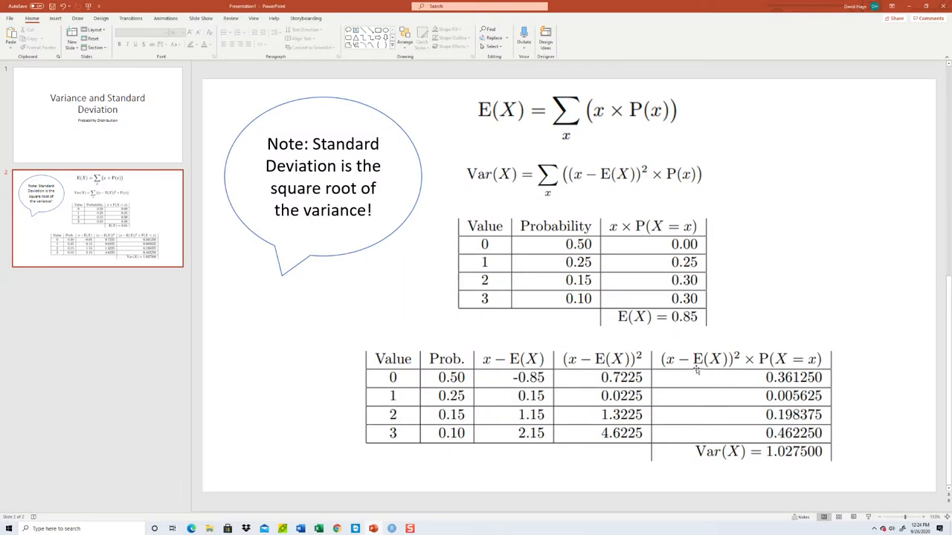
{"action": "mouse_move", "coordinate": [677, 376]}
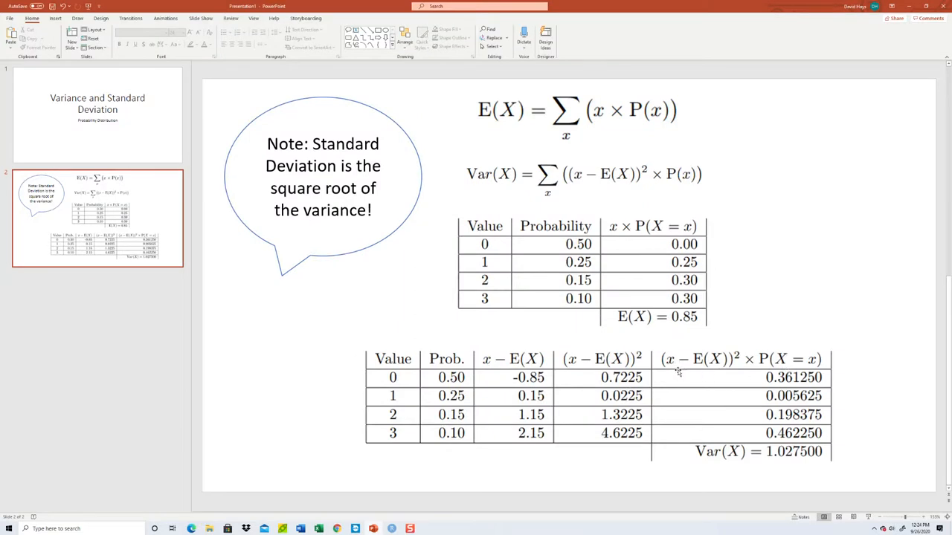
{"action": "mouse_move", "coordinate": [673, 376]}
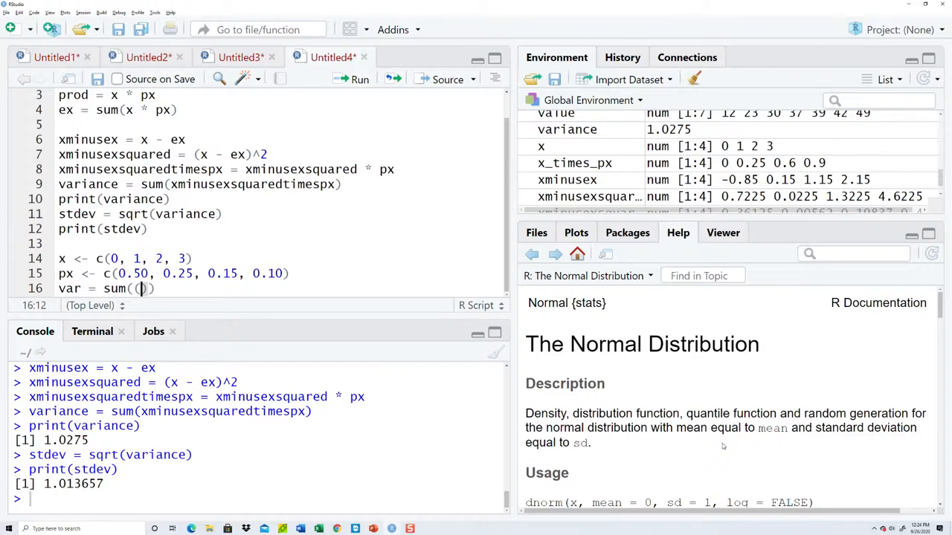
{"action": "type", "text": "(x -"}
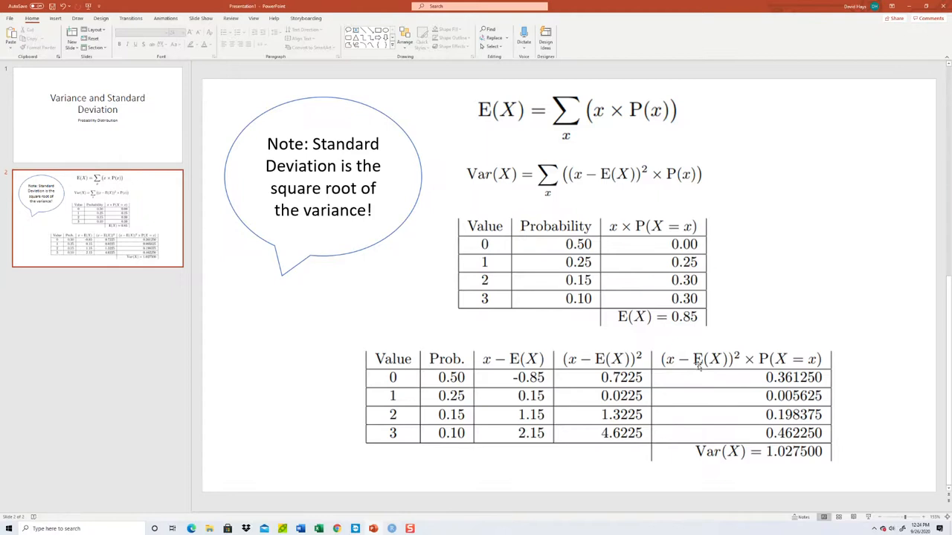
{"action": "mouse_move", "coordinate": [664, 236]}
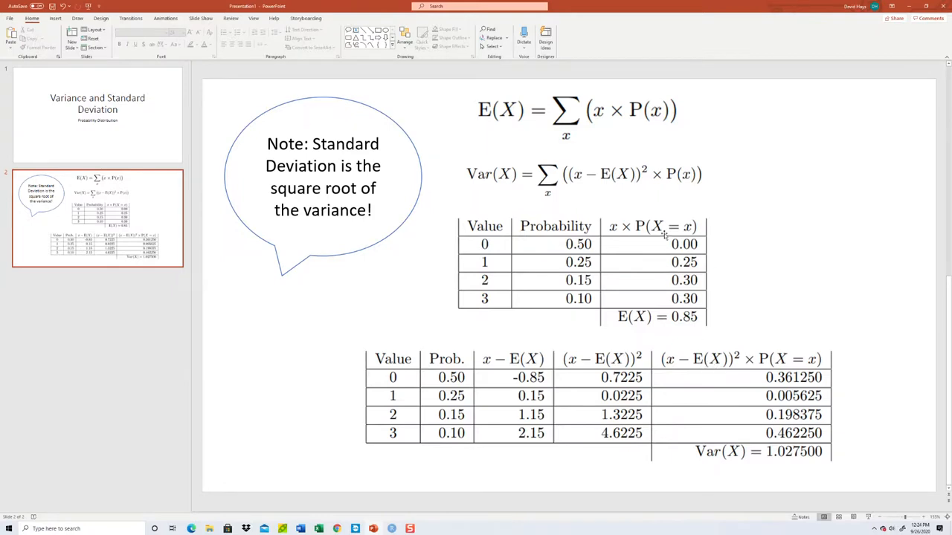
{"action": "mouse_move", "coordinate": [684, 267]}
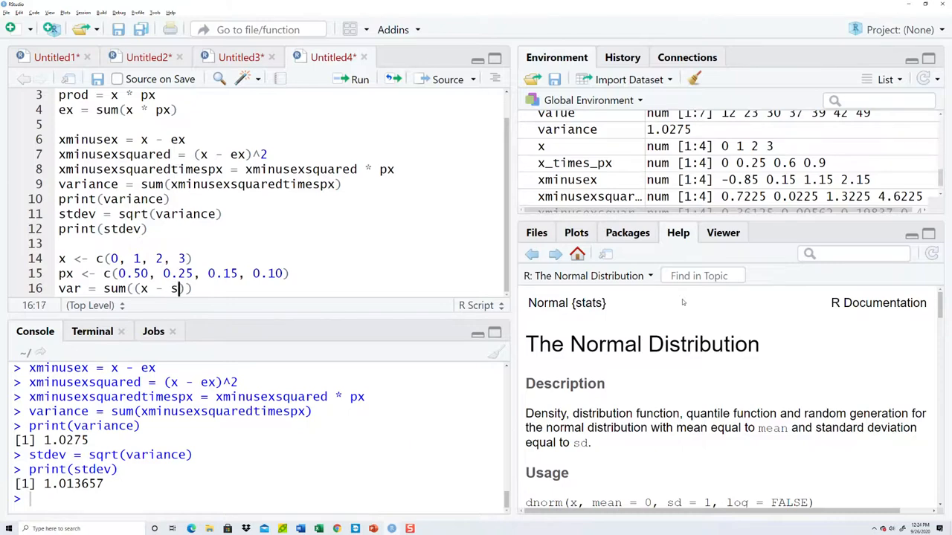
{"action": "type", "text": "um(x *"}
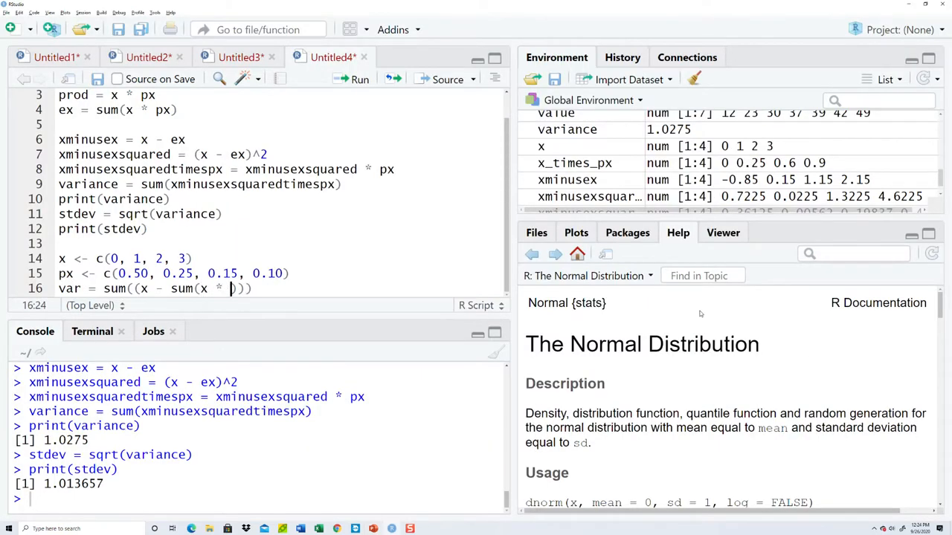
Finish the formula as variance = sum((x - sum(x * px))^2 * px).
{"action": "type", "text": "px"}
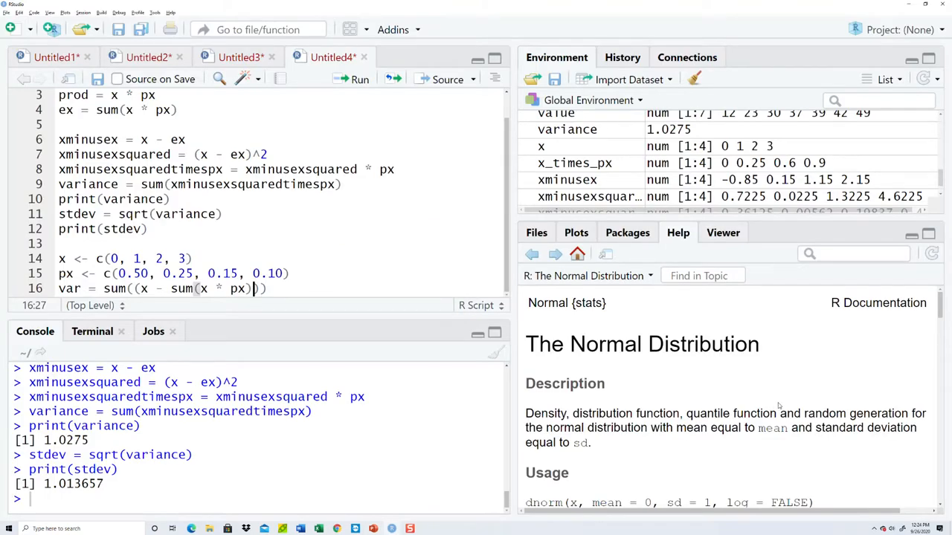
{"action": "type", "text": ")"}
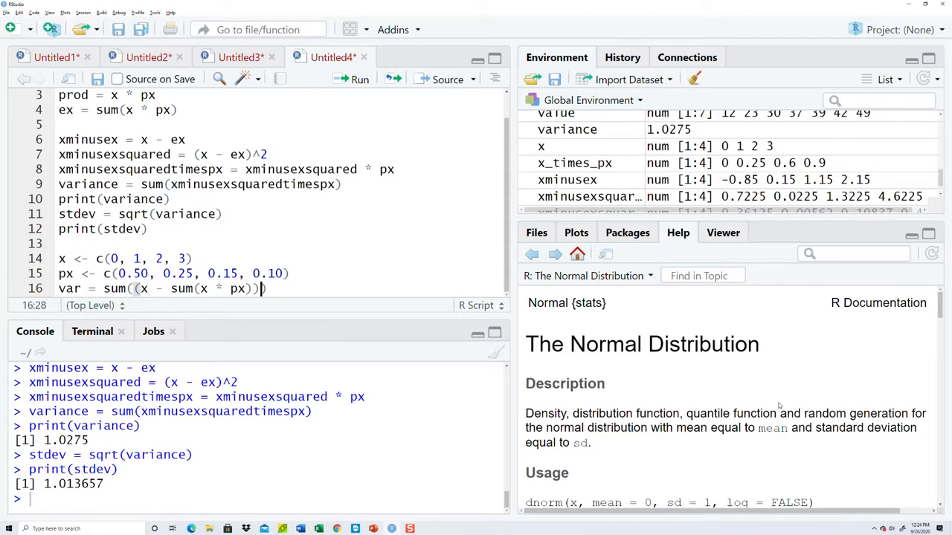
{"action": "type", "text": "^2 * px"}
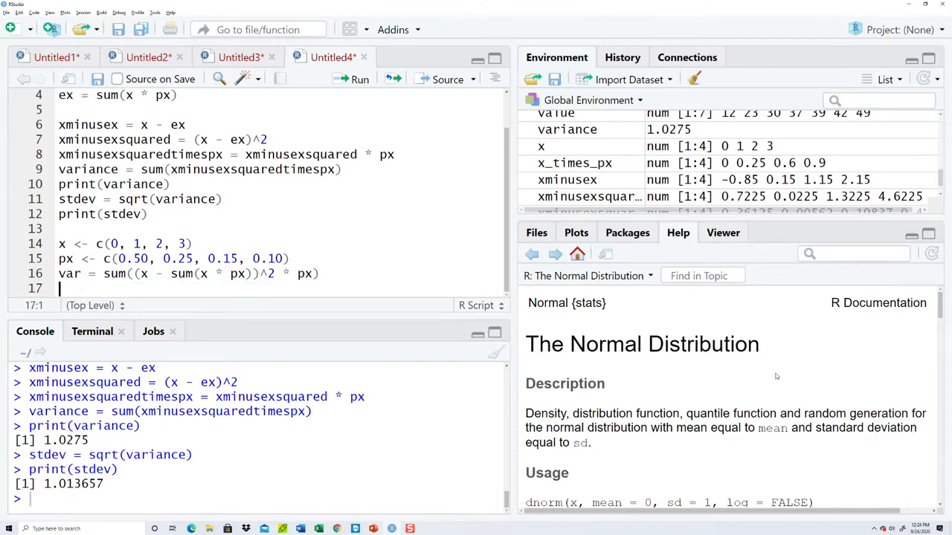
Add stdev = sqrt(variance) and a print variance line.
{"action": "type", "text": "variance"}
{"action": "type", "text": "s"}
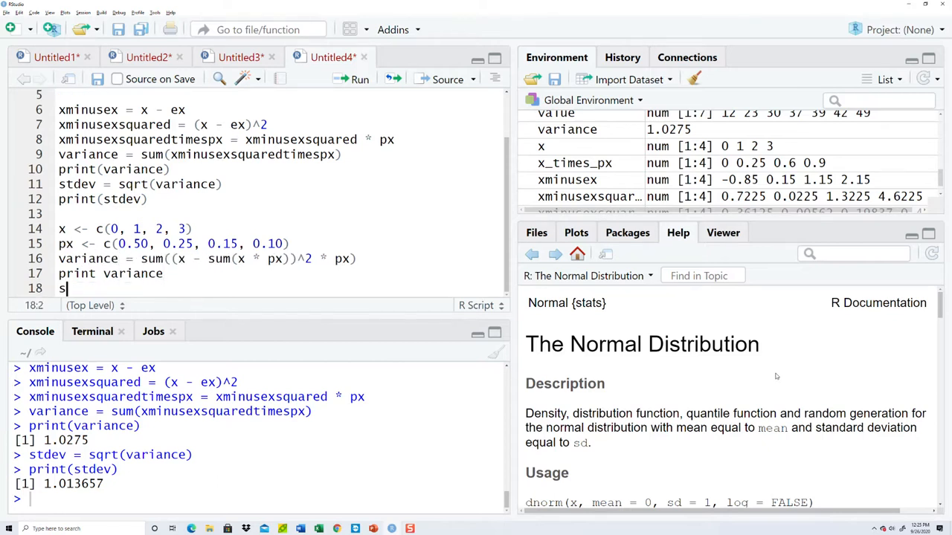
{"action": "type", "text": "tdev = sq"}
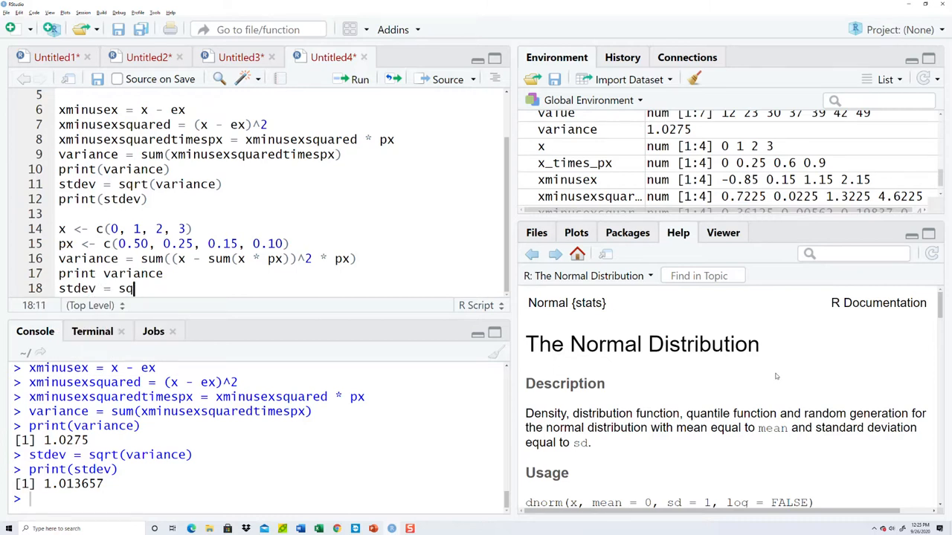
{"action": "type", "text": "rt(variance)"}
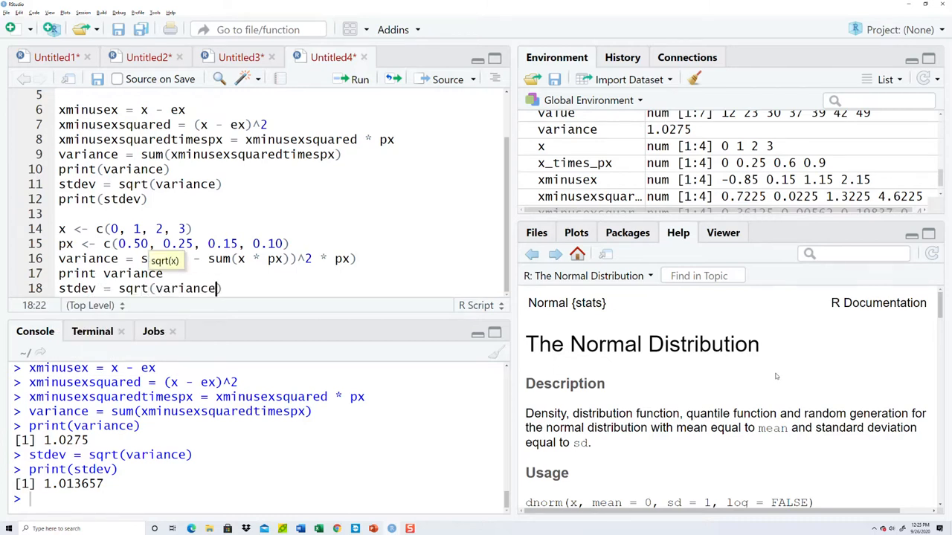
{"action": "type", "text": "print"}
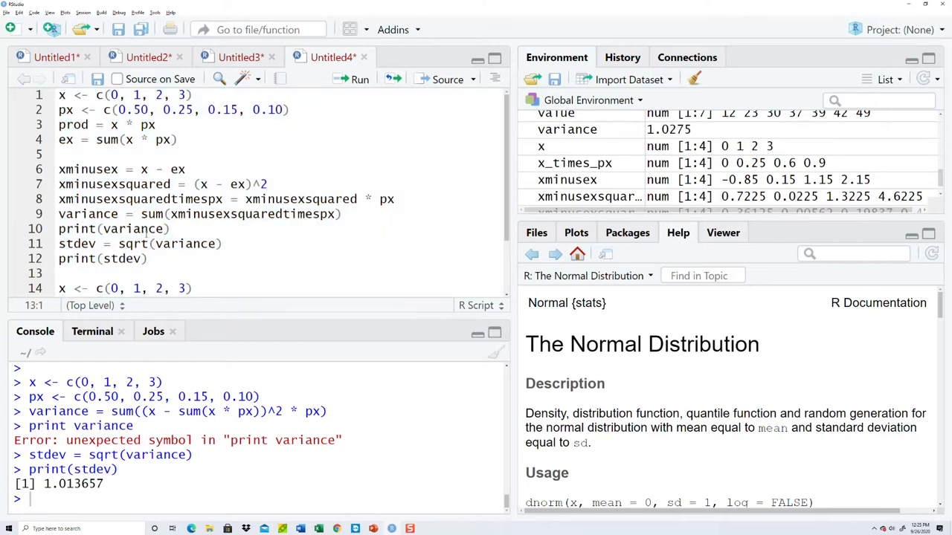
Correct the line to print(variance) and rerun the block, giving variance 1.0275 and stdev 1.013657.
{"action": "scroll", "scroll_direction": "down", "scroll_amount": 3}
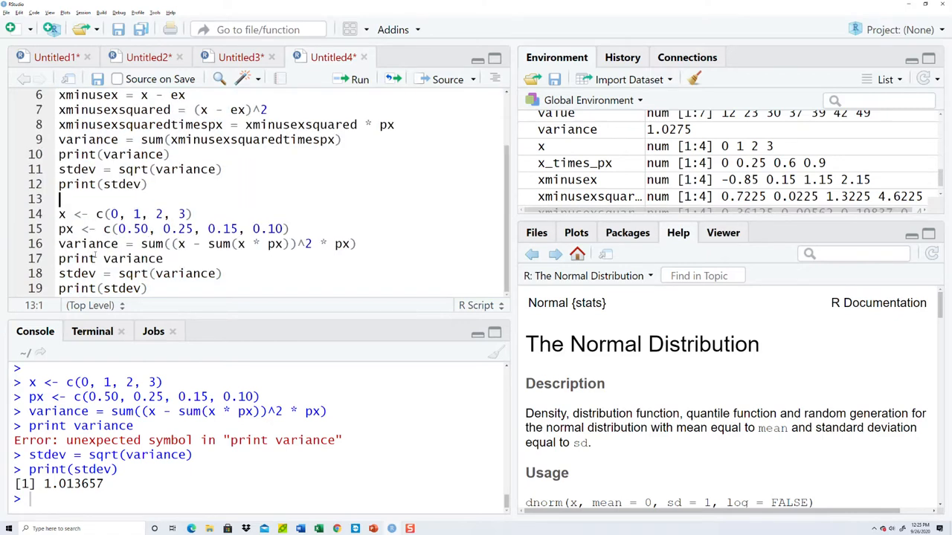
{"action": "type", "text": "("}
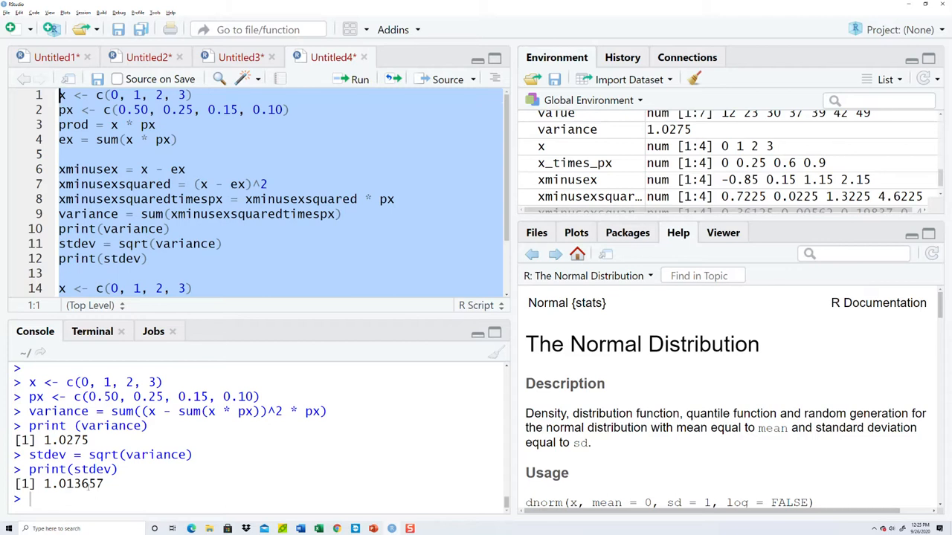
{"action": "mouse_move", "coordinate": [204, 339]}
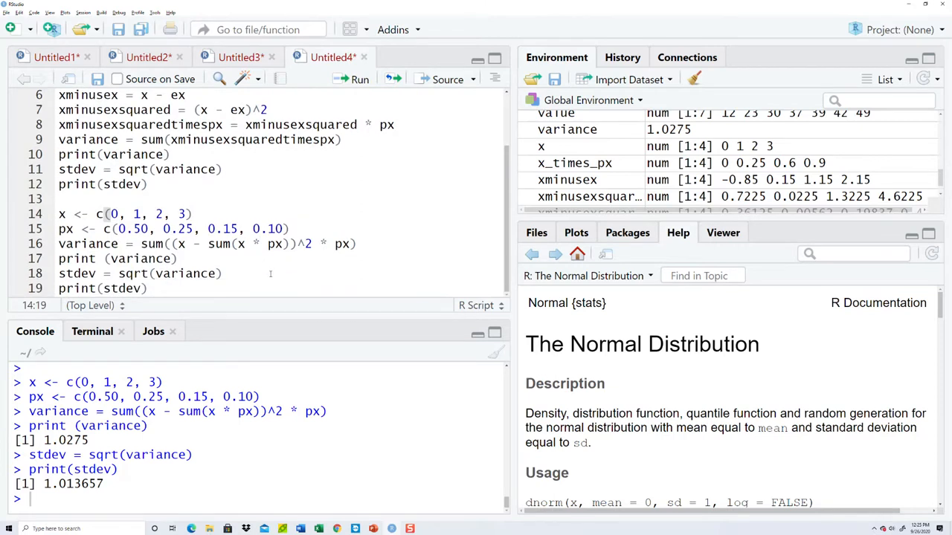
{"action": "left_click", "coordinate": [147, 288]}
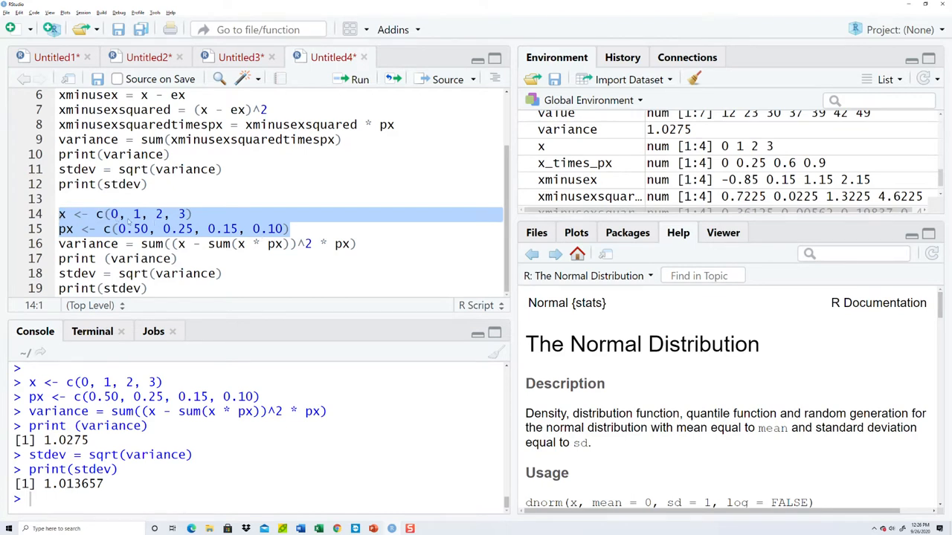
Change x to c(0, 1, 2, 3, 4, 5) and rerun, giving variance 3.2475 and stdev 1.802082.
{"action": "type", "text": ","}
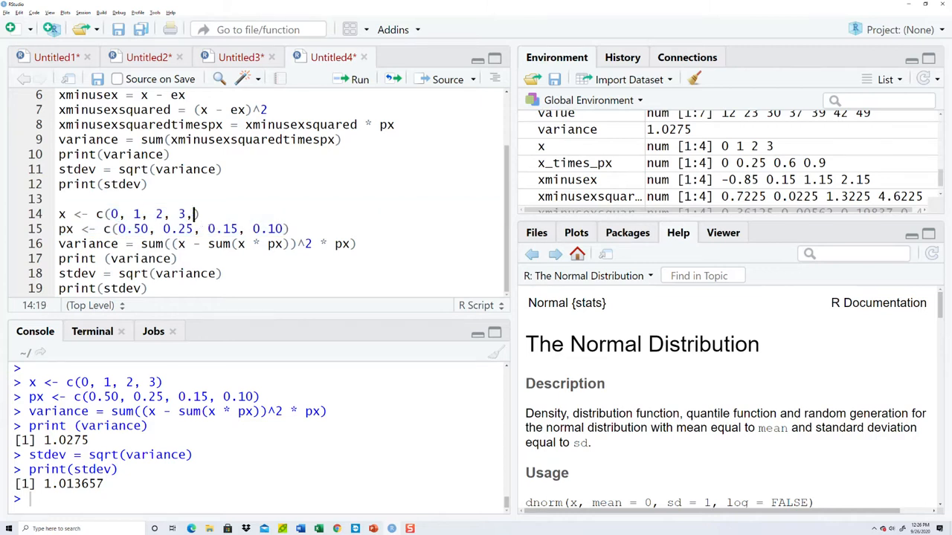
{"action": "type", "text": "4, 5"}
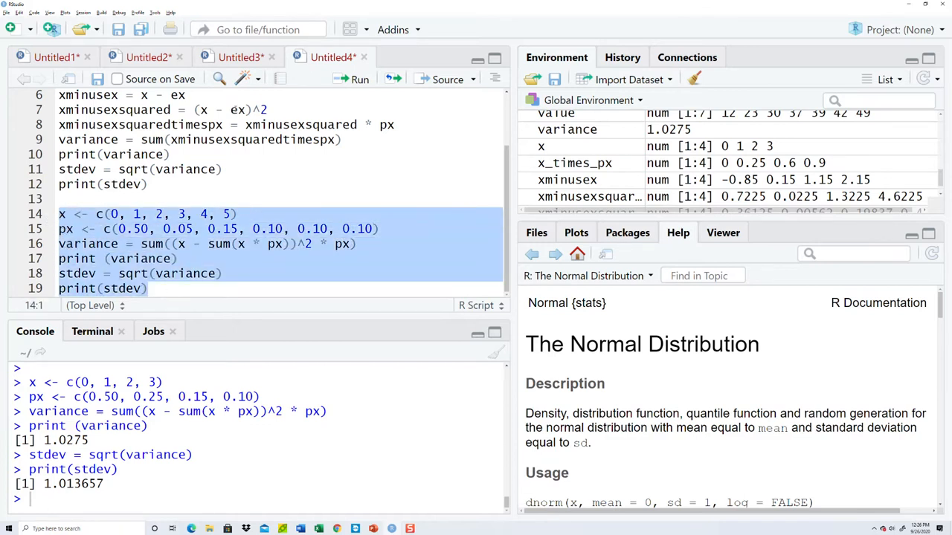
{"action": "left_click", "coordinate": [359, 79]}
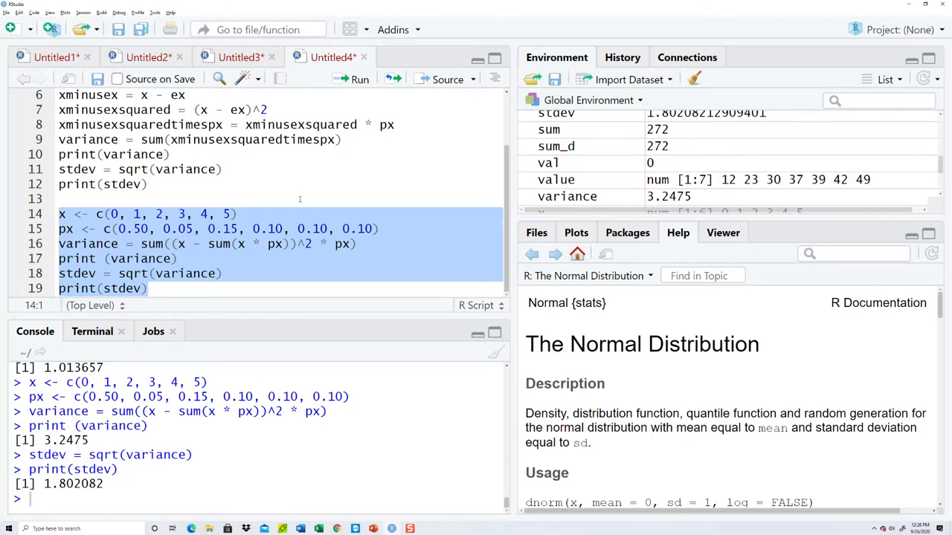
{"action": "left_click", "coordinate": [238, 214]}
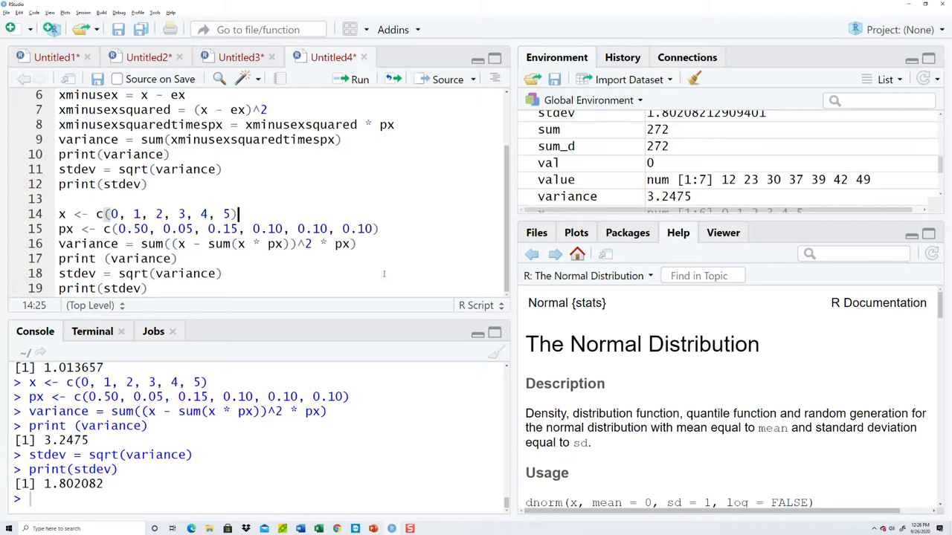
{"action": "mouse_move", "coordinate": [438, 282]}
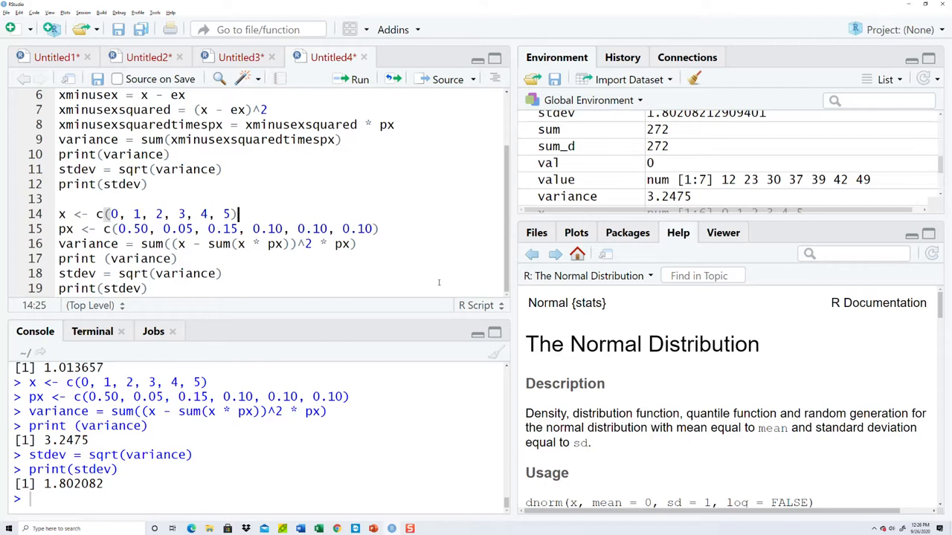